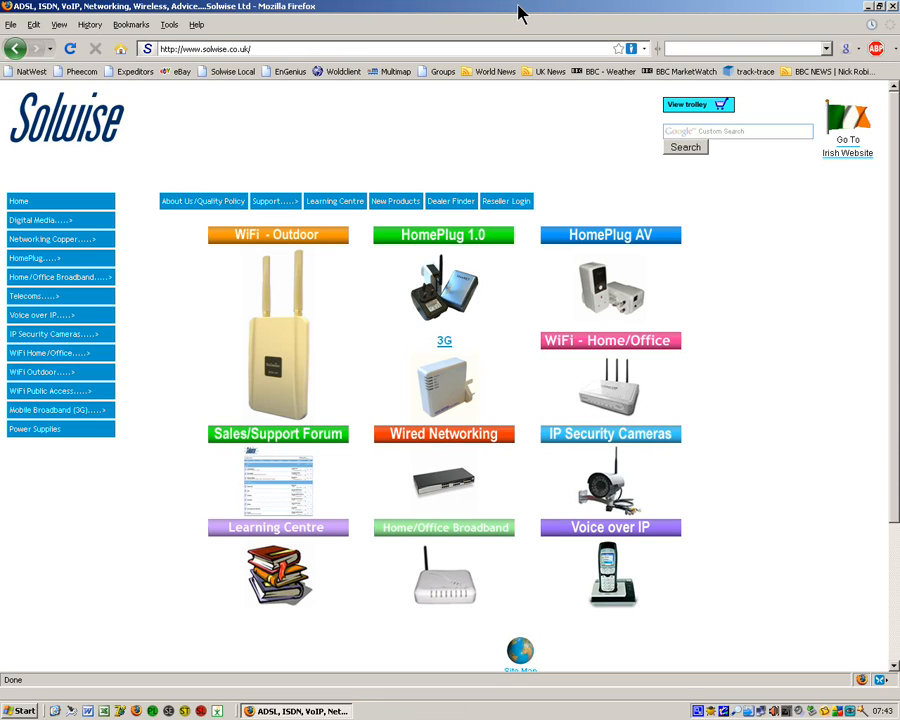
mouse_move(373, 32)
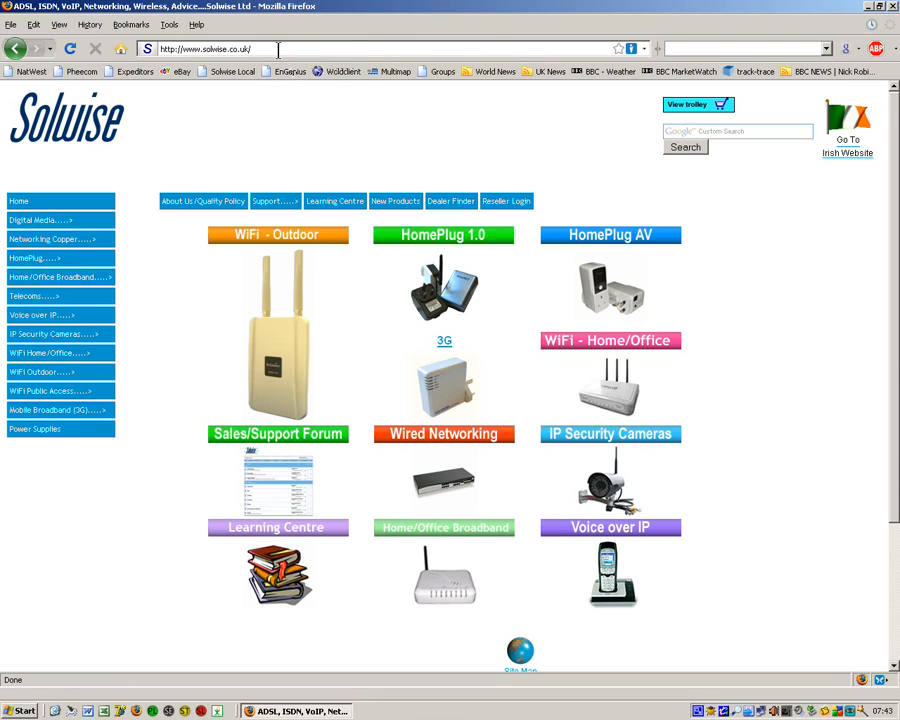
left_click(213, 47)
type("http://192.168.168.1/en/login.asp")
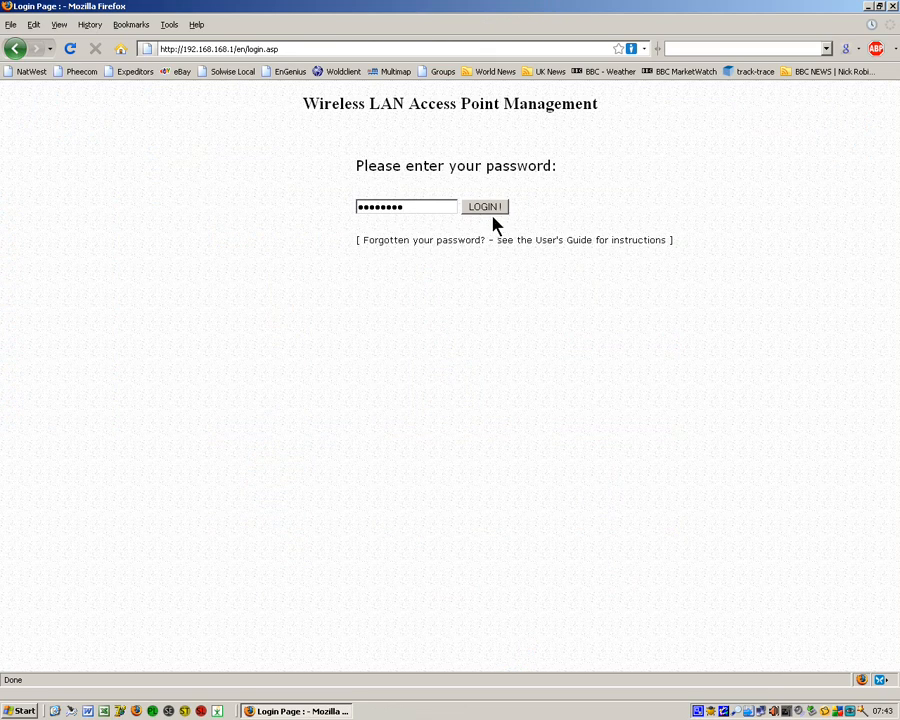
- Log in and change the unit's LAN IP address to 192.168.168.2 under LAN Setup
left_click(485, 206)
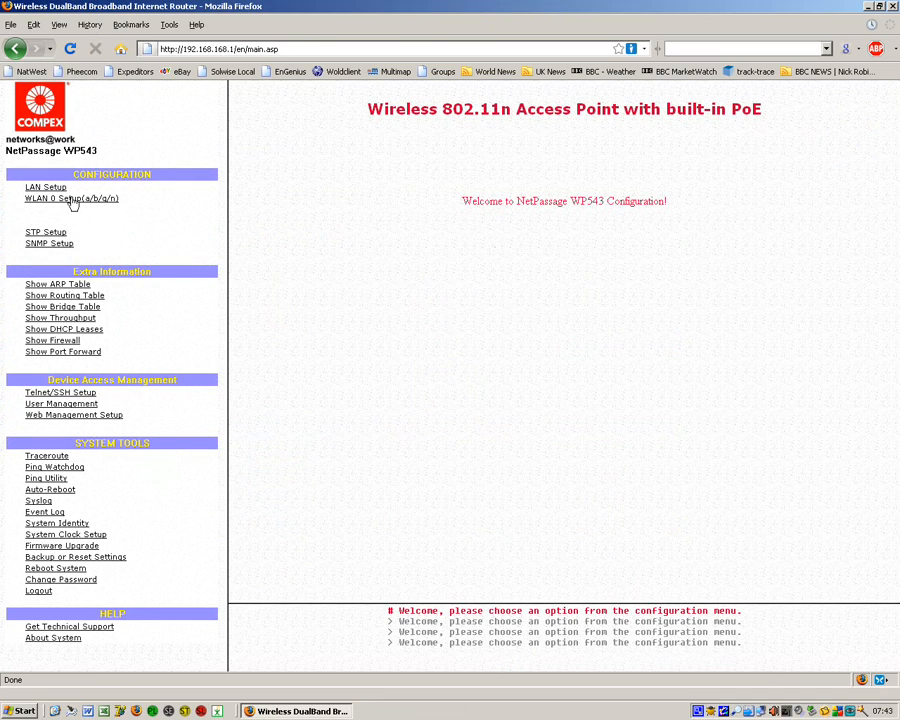
mouse_move(46, 188)
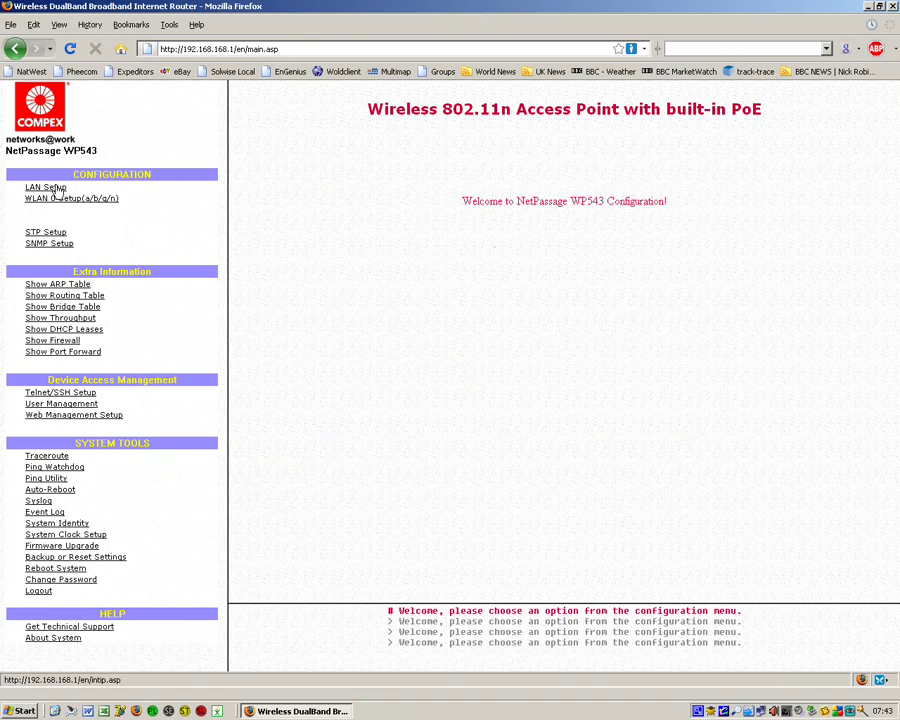
left_click(45, 187)
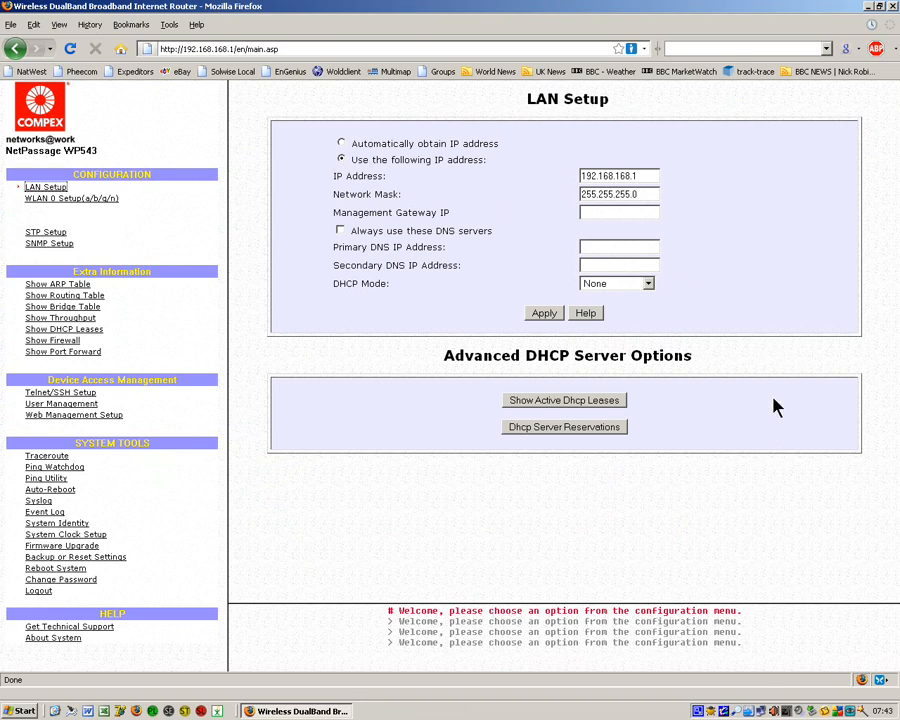
left_click(618, 176)
type("2")
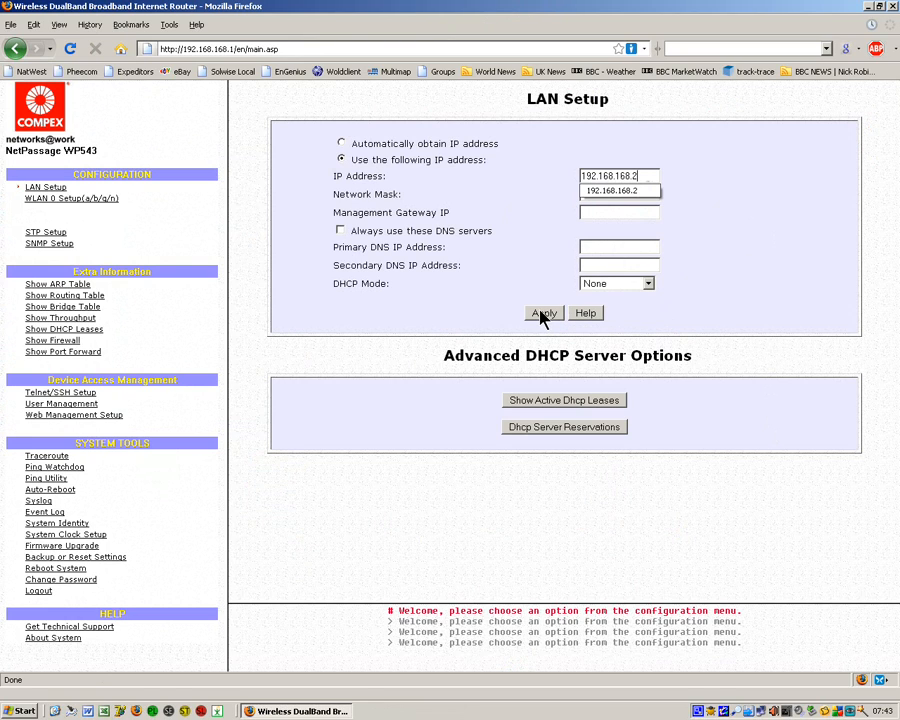
left_click(545, 313)
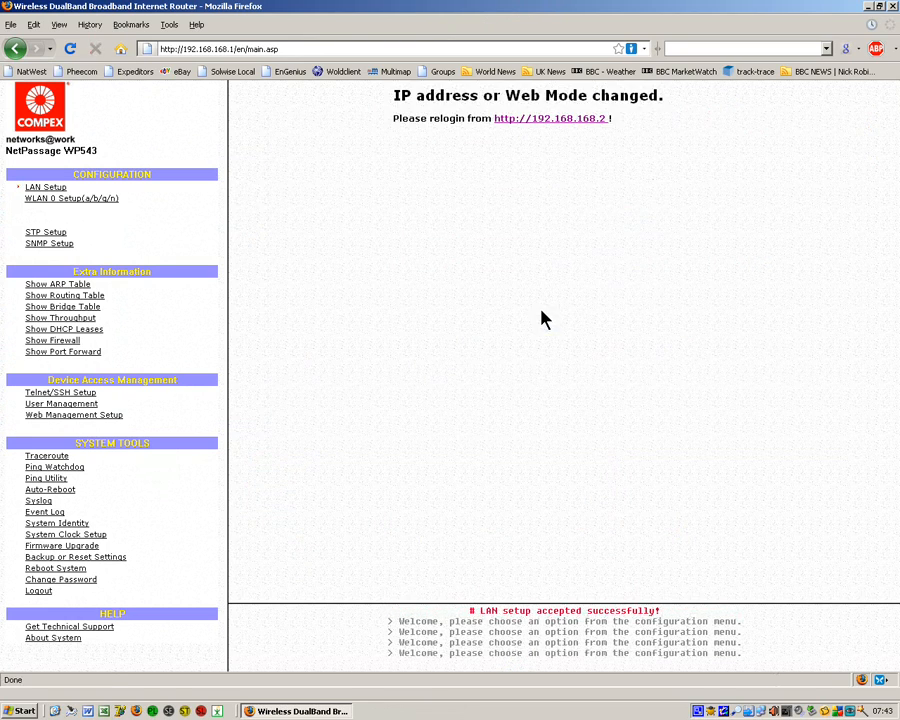
mouse_move(554, 123)
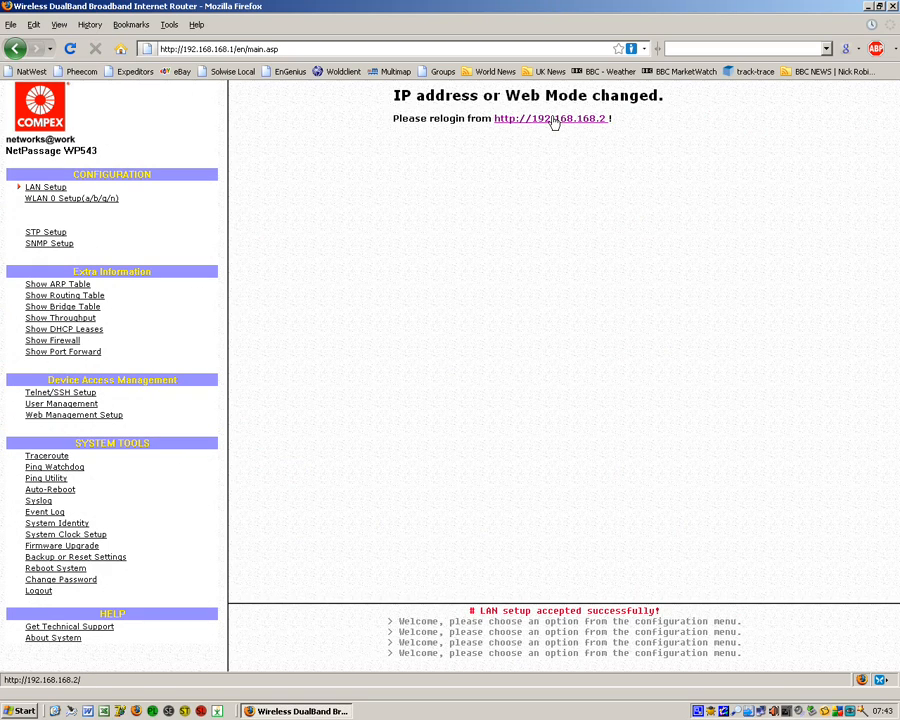
- Log back in at 192.168.168.2 and expand the WLAN 0 Setup(a/b/g/n) menu
left_click(551, 118)
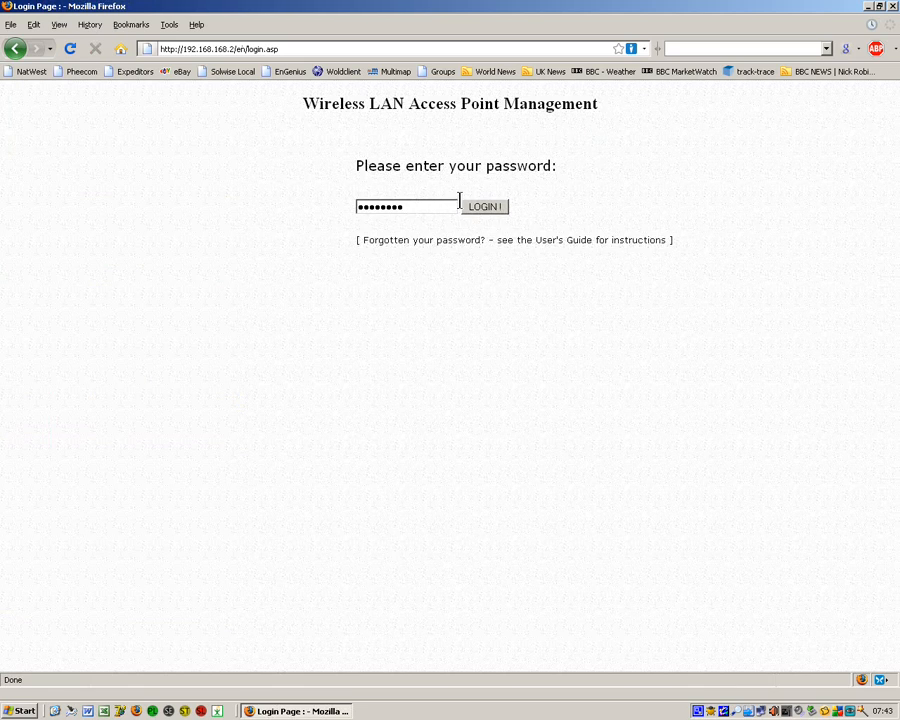
left_click(485, 207)
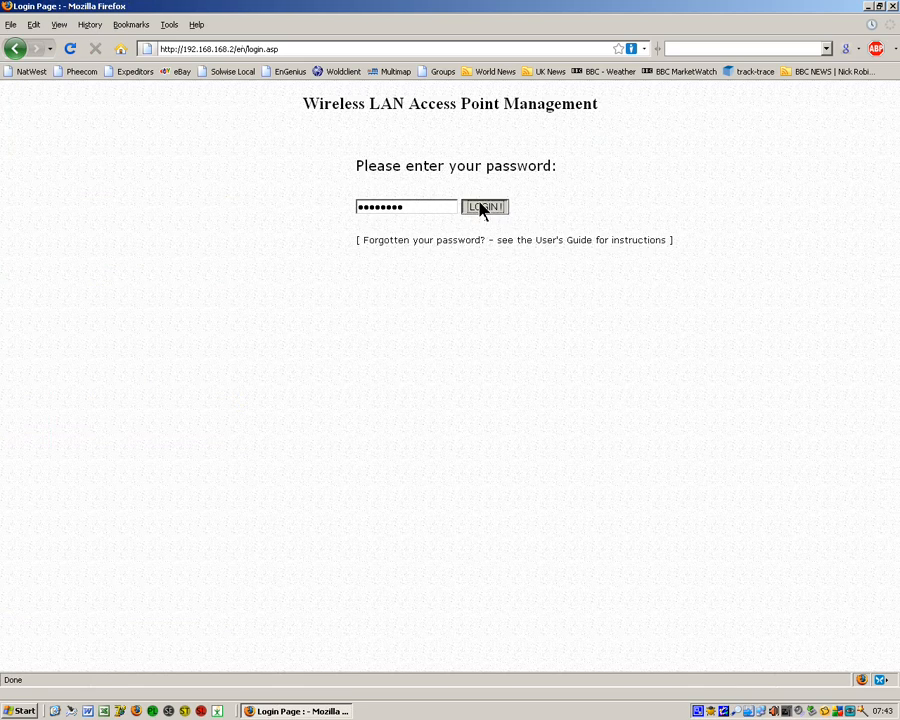
left_click(484, 207)
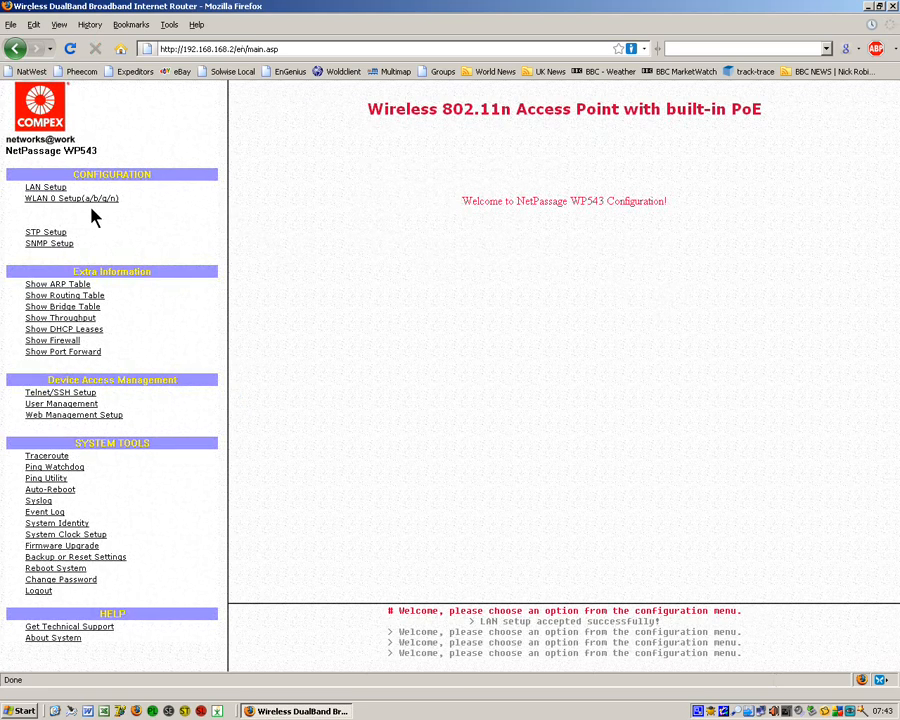
left_click(71, 198)
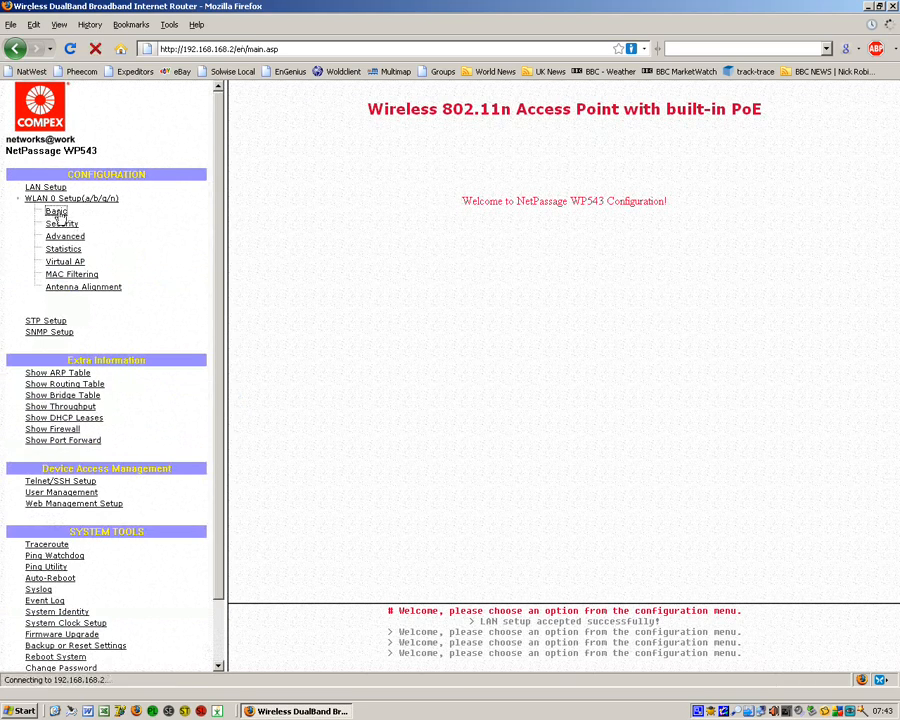
- In Basic setup, choose Mixed 802.11ng/b/g, country UNITED KINGDOM-GB, and apply
left_click(56, 211)
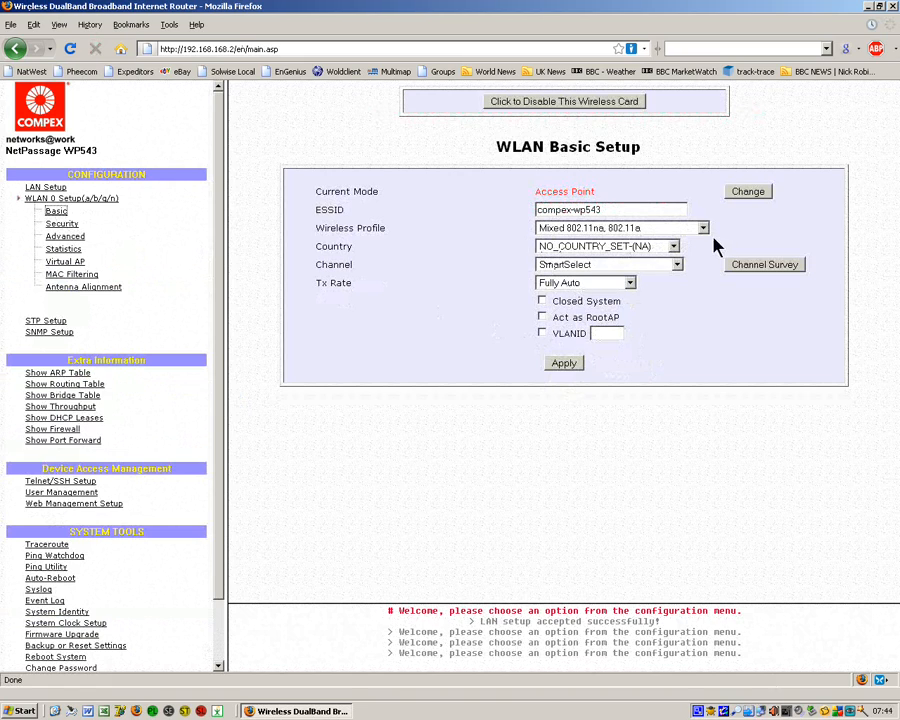
mouse_move(703, 228)
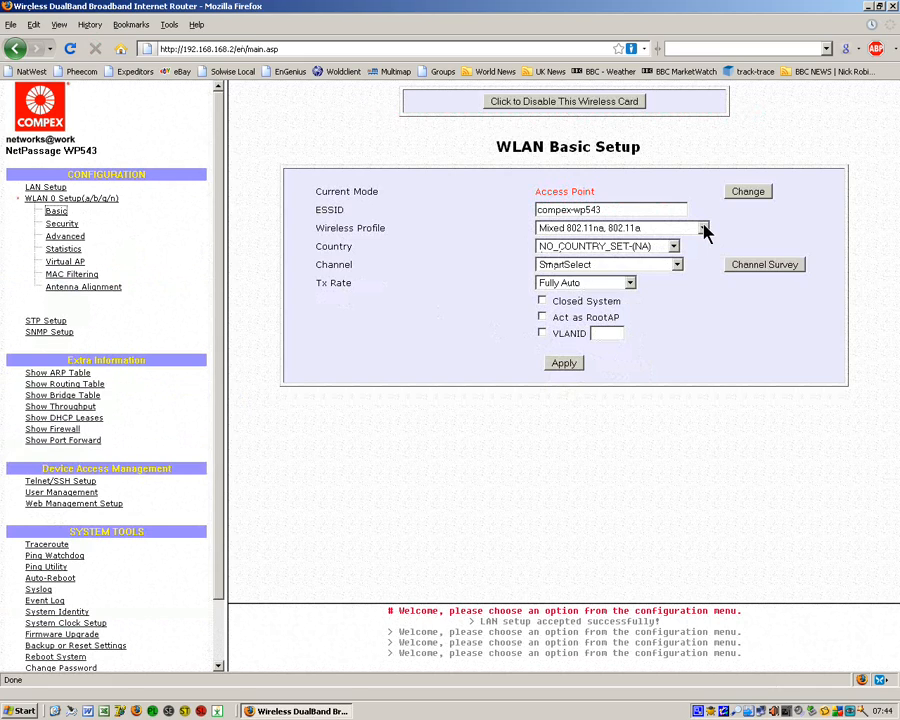
left_click(704, 228)
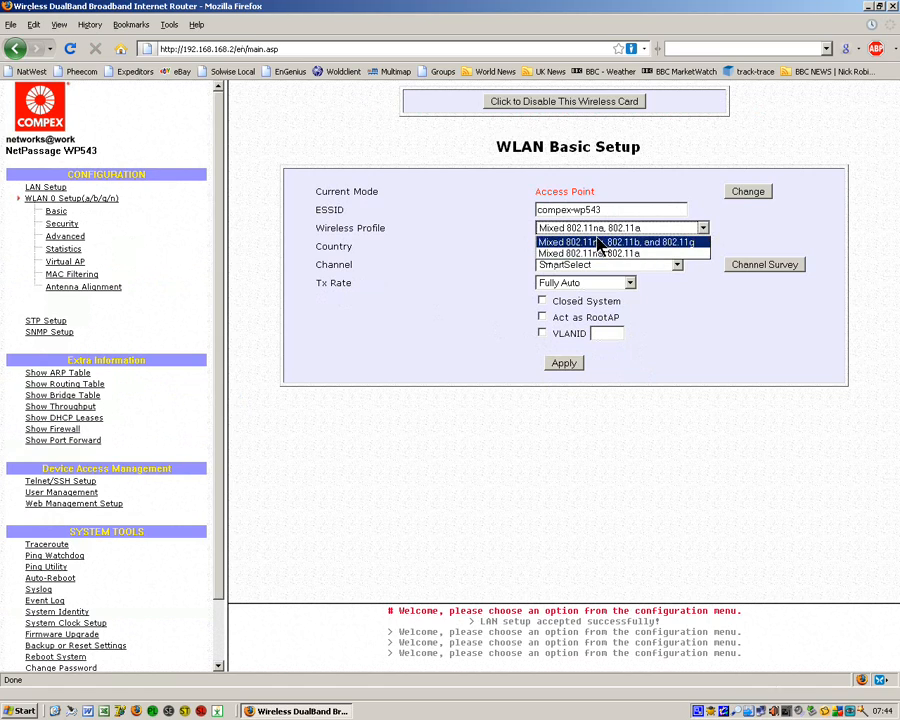
left_click(612, 242)
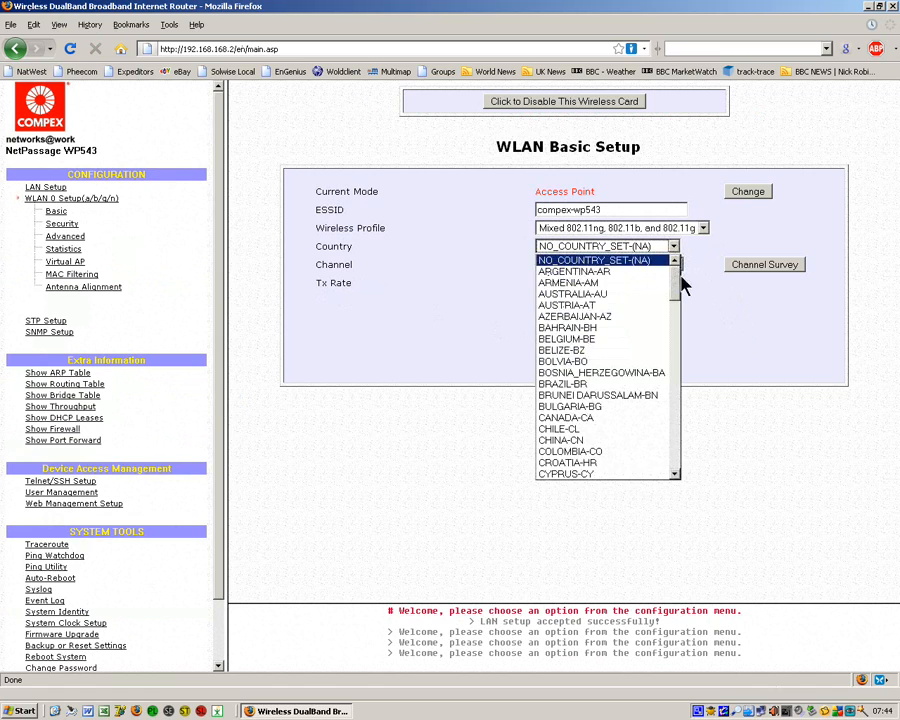
scroll("down", 3)
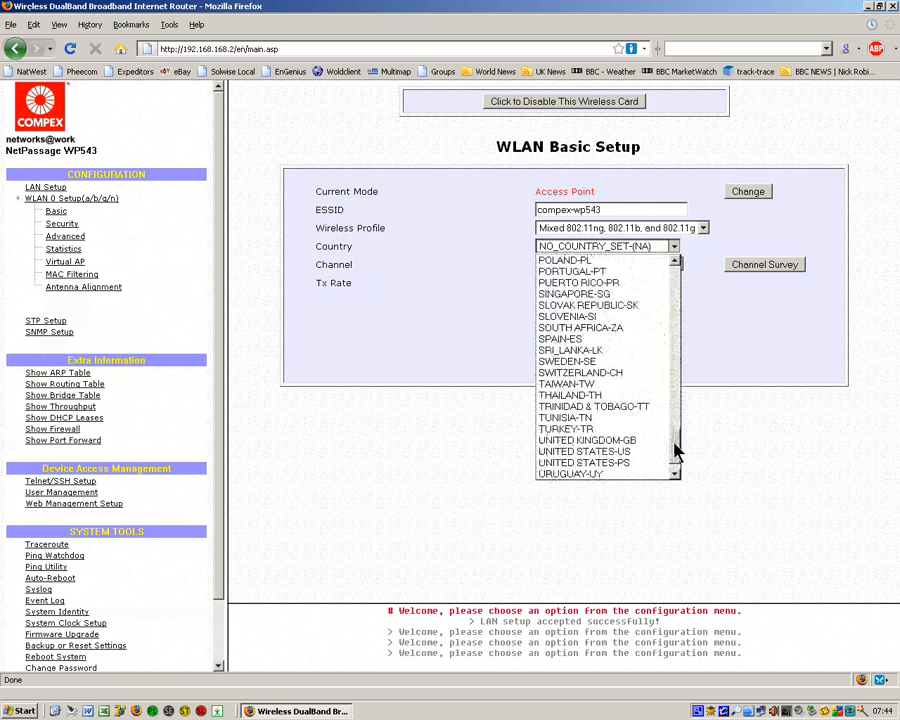
left_click(587, 448)
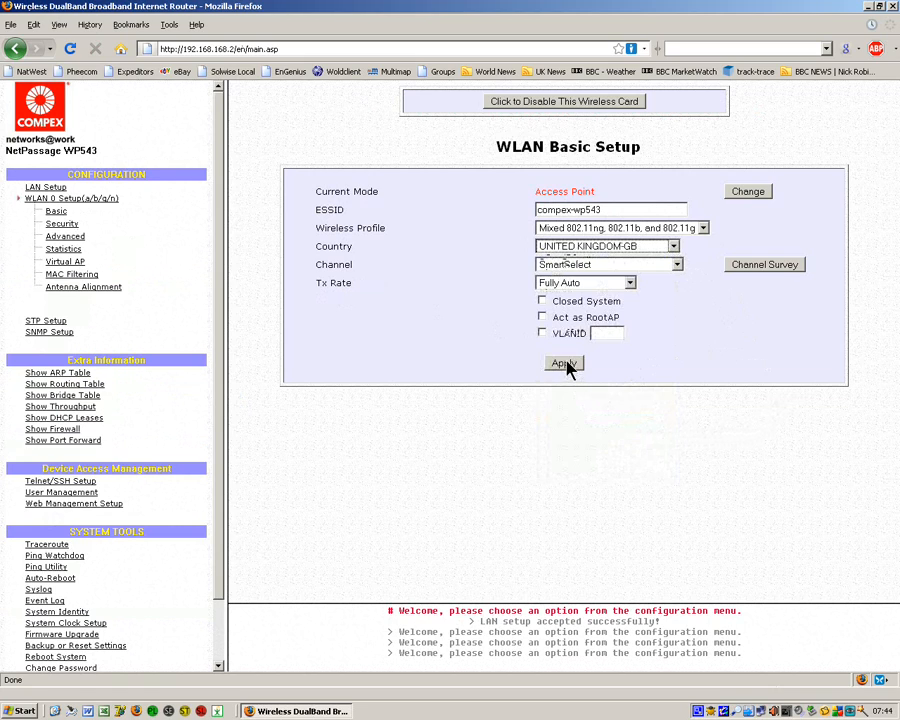
left_click(563, 363)
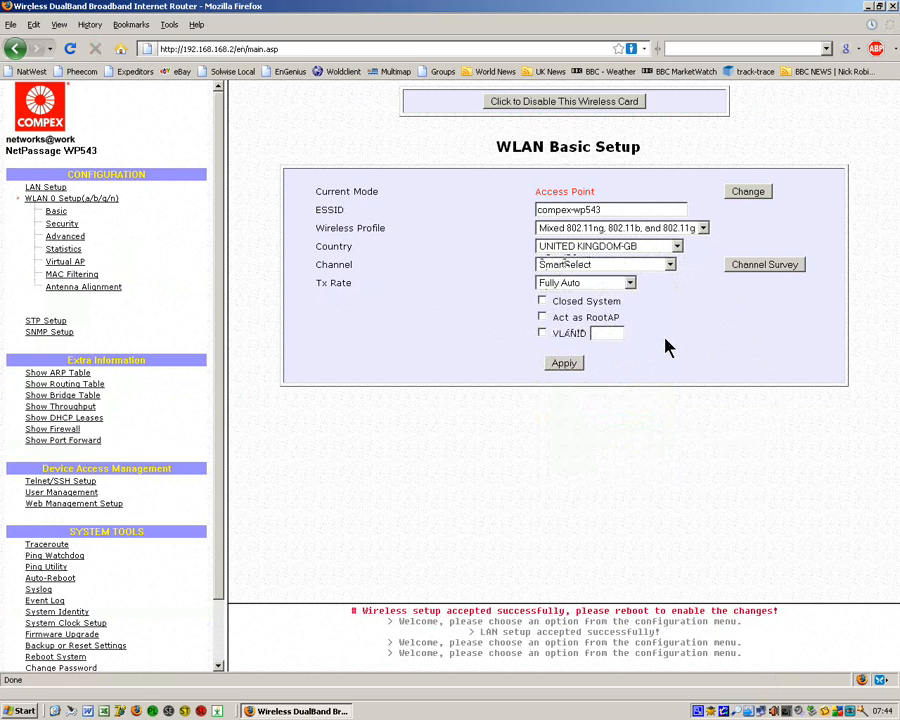
mouse_move(620, 338)
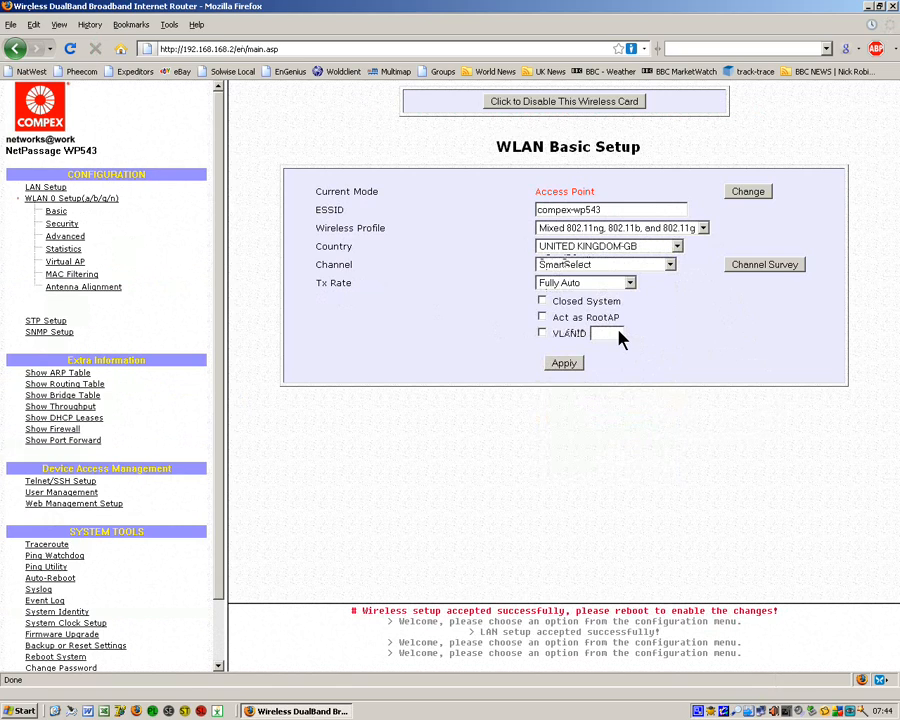
mouse_move(680, 207)
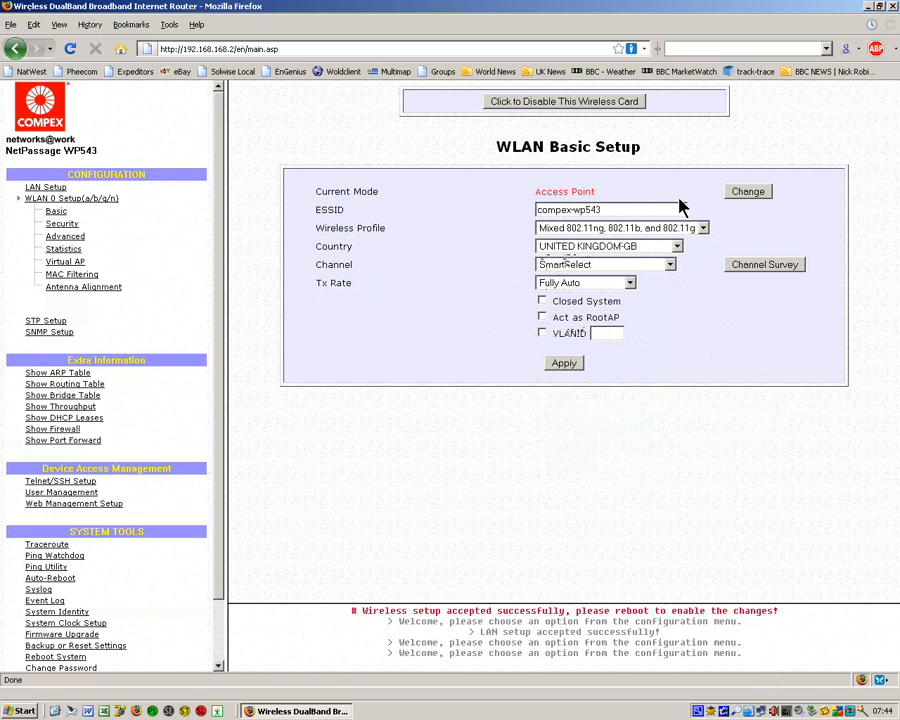
mouse_move(753, 254)
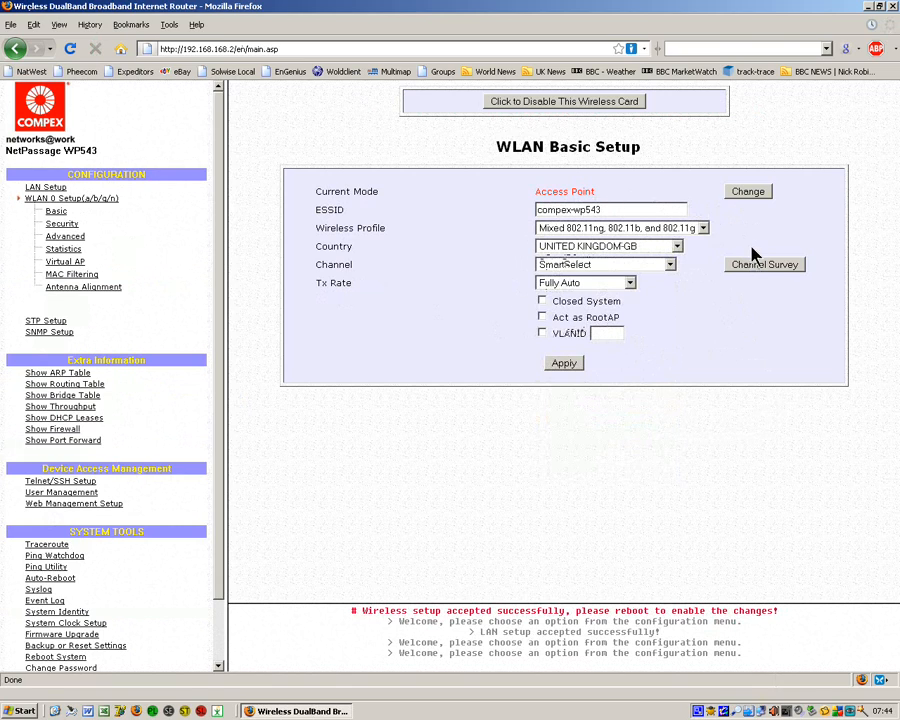
- Switch the operation mode to Client Mode, apply it and reboot the unit
left_click(747, 191)
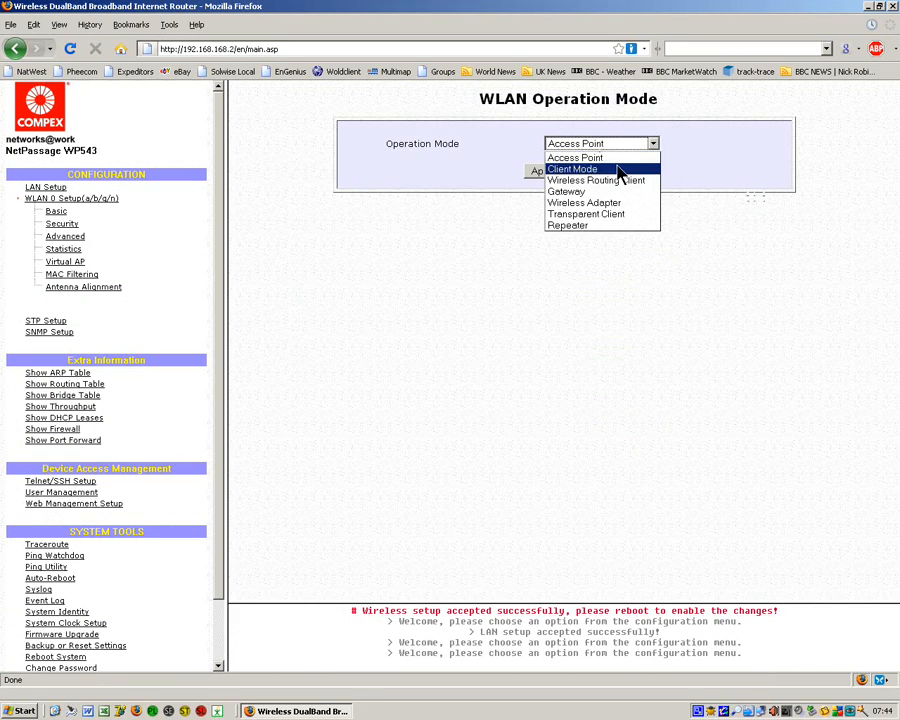
left_click(573, 168)
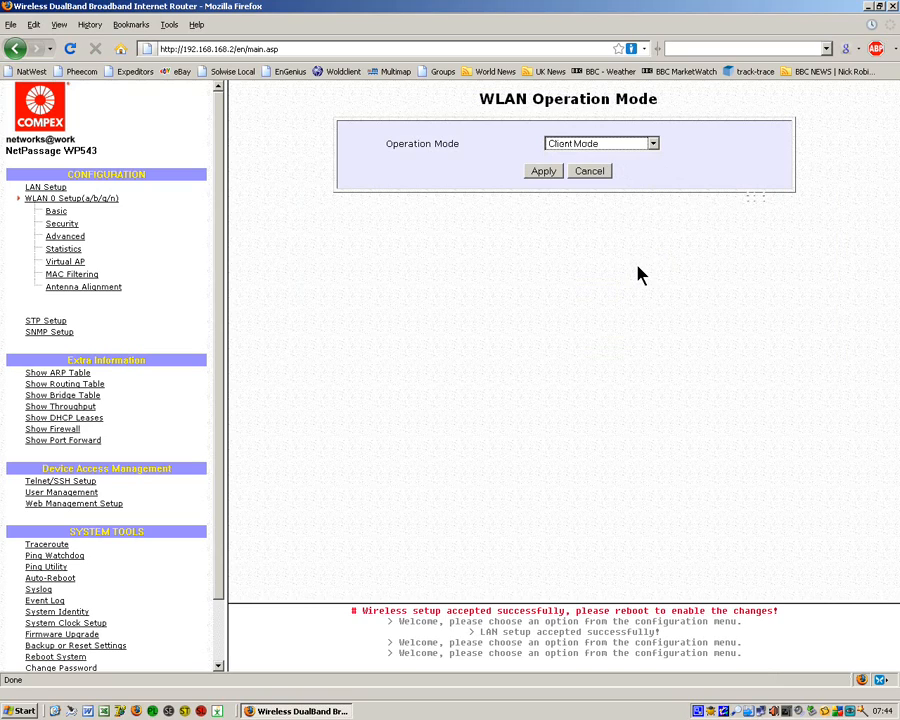
left_click(542, 170)
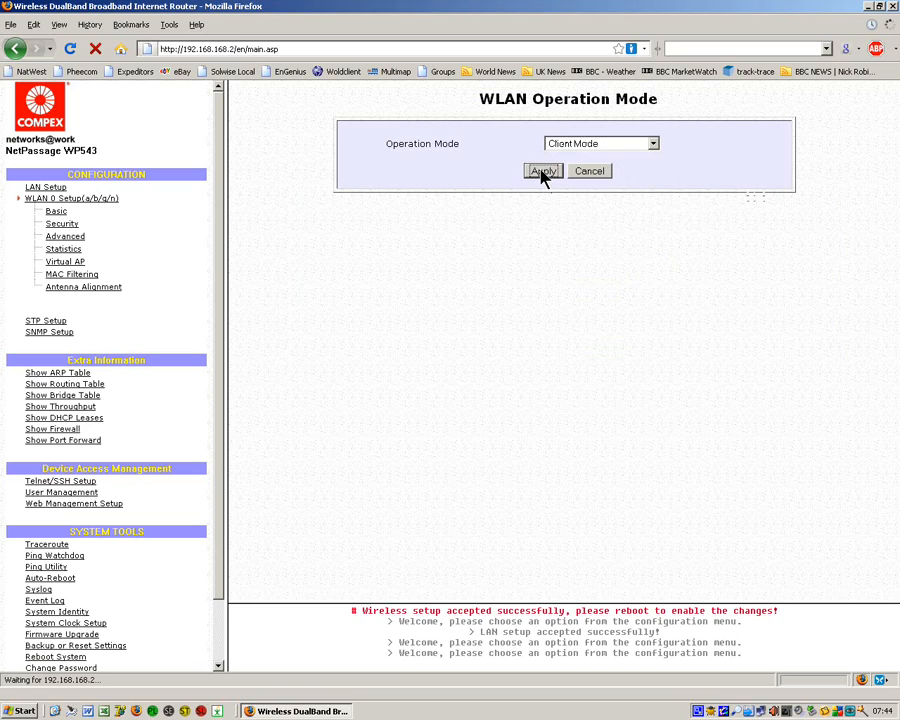
left_click(542, 171)
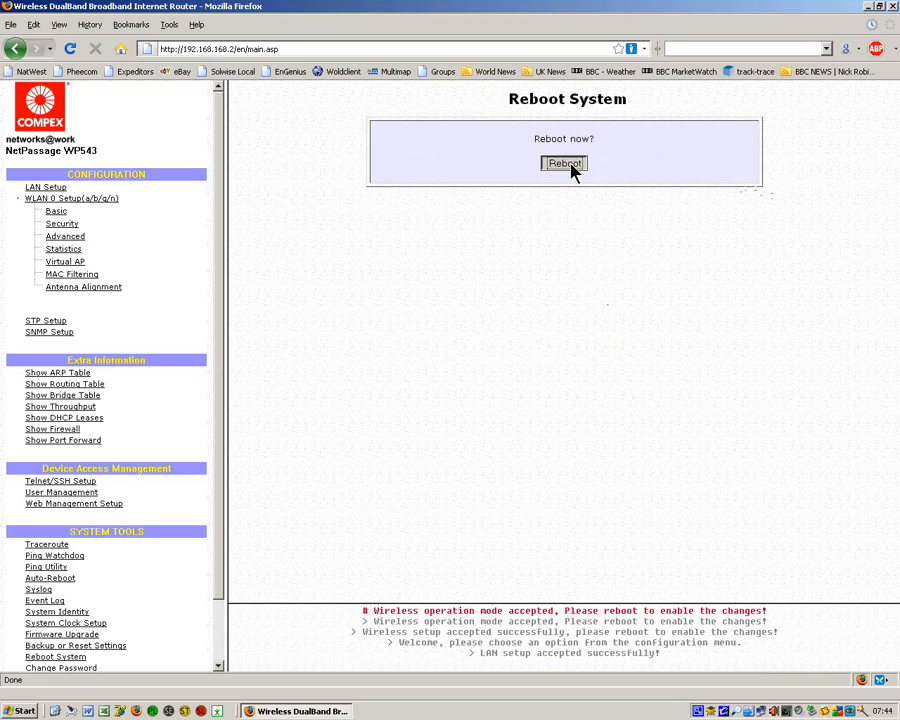
left_click(564, 163)
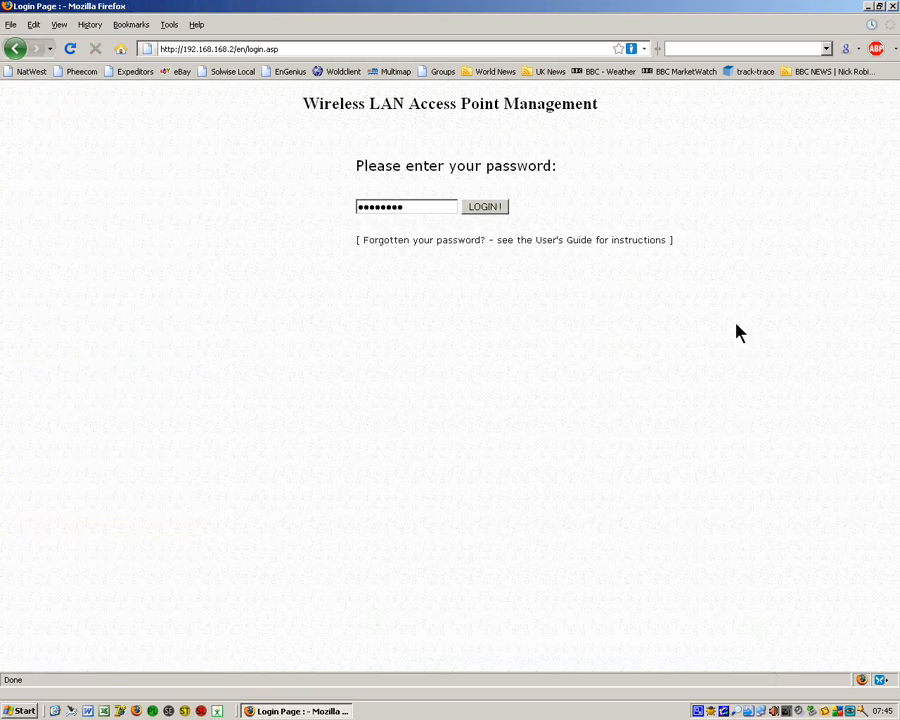
mouse_move(640, 297)
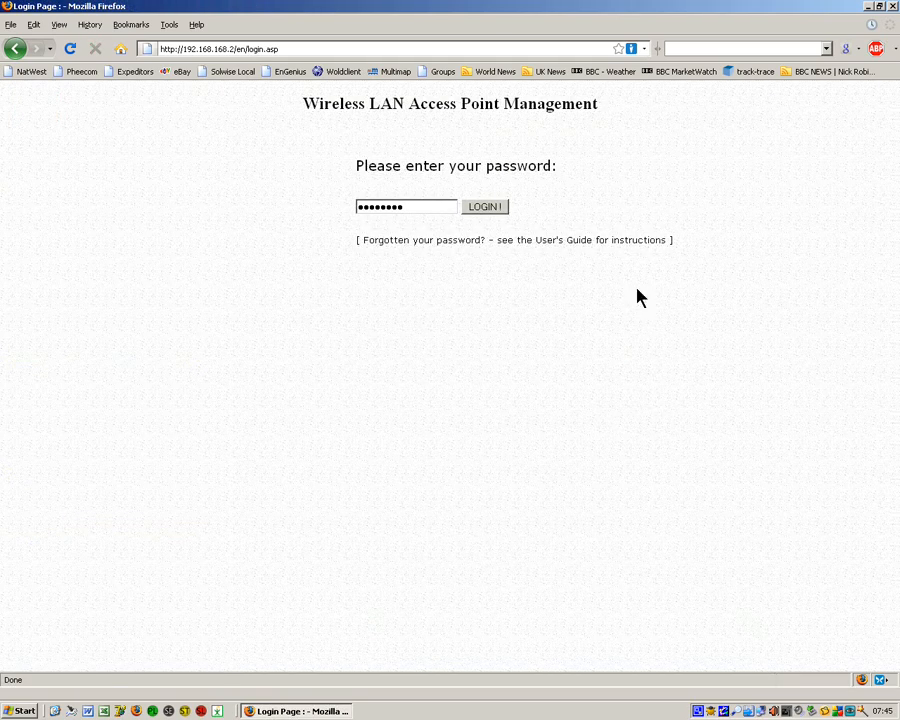
mouse_move(446, 283)
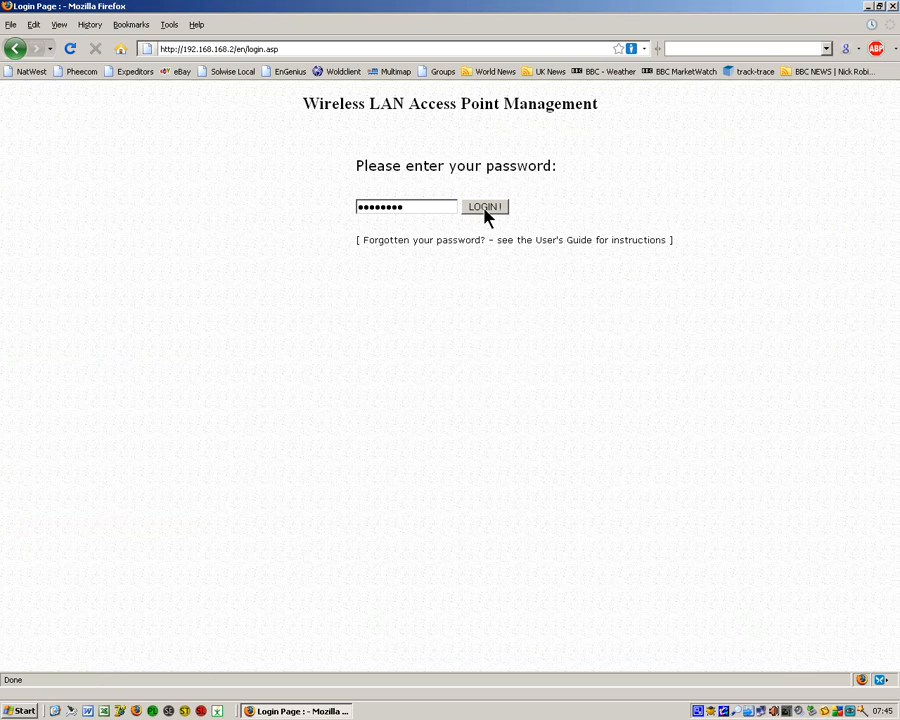
- Log in to the client unit and view its WLAN Basic Setup page showing Client mode
left_click(484, 207)
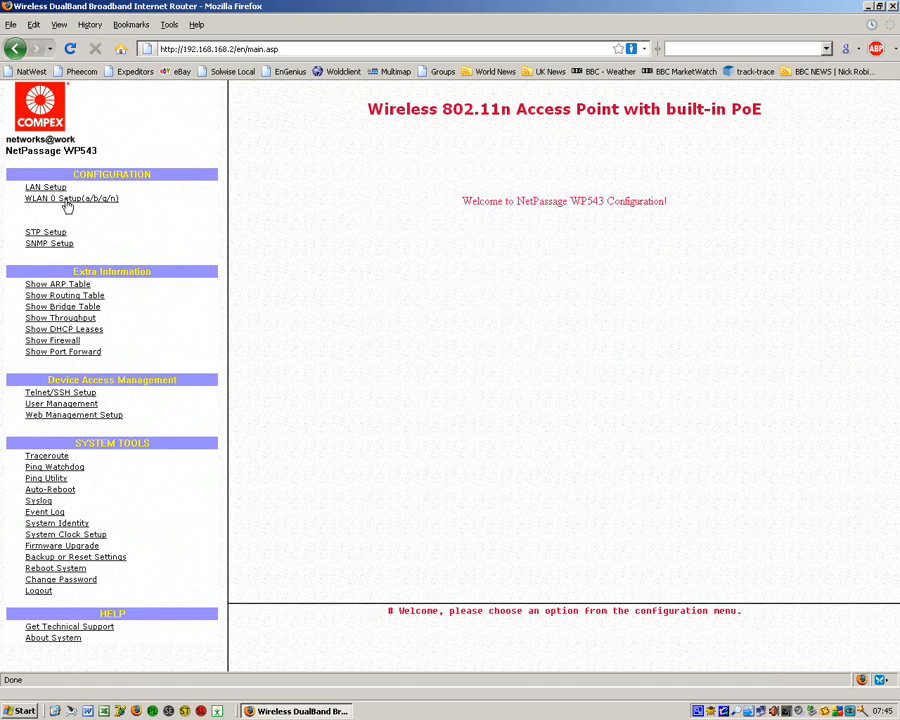
left_click(71, 198)
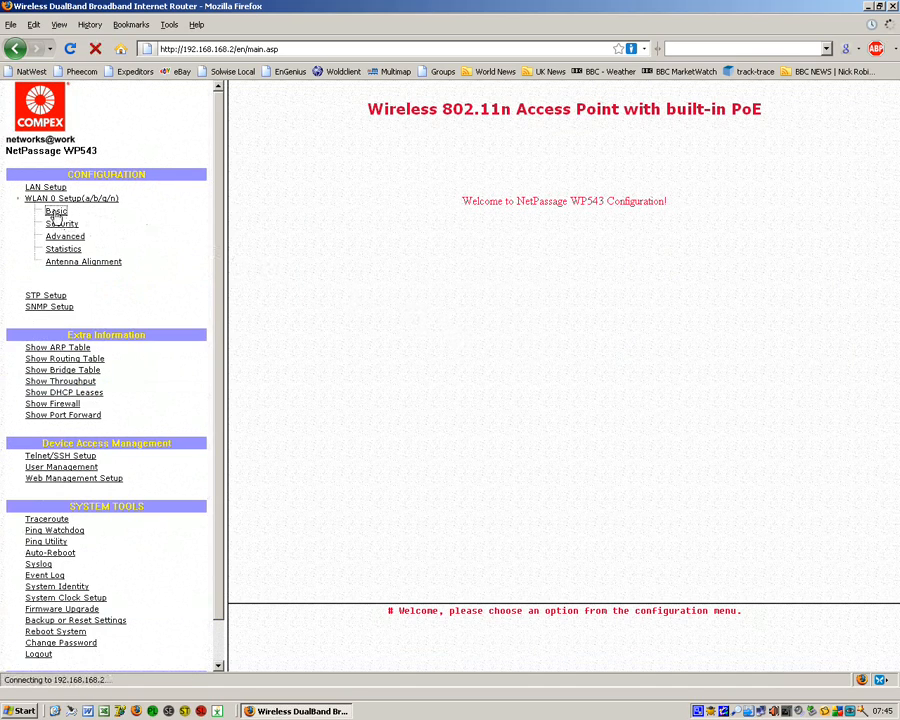
left_click(56, 211)
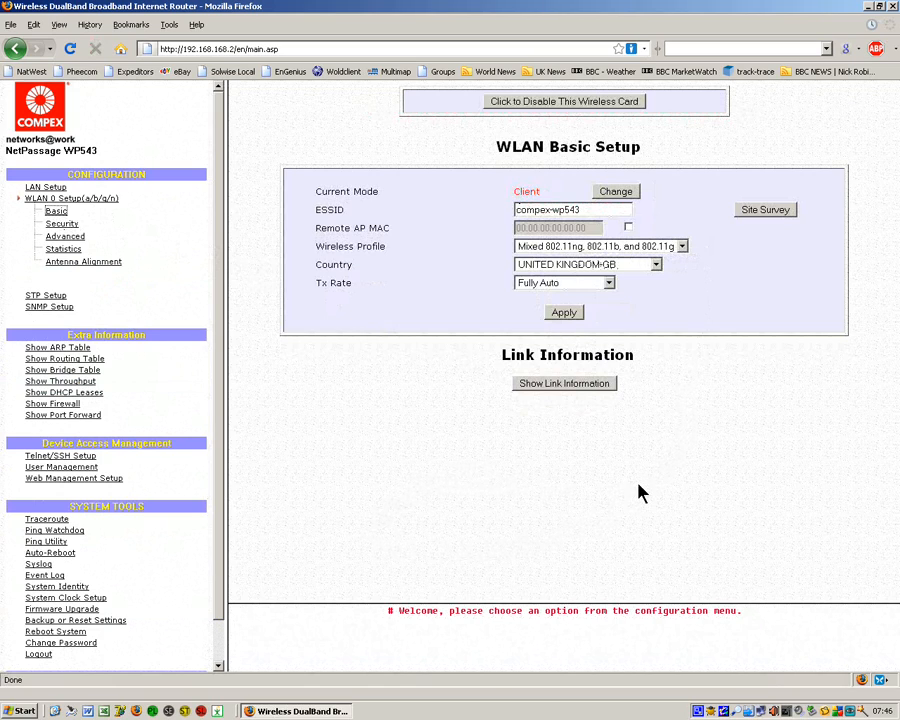
mouse_move(518, 450)
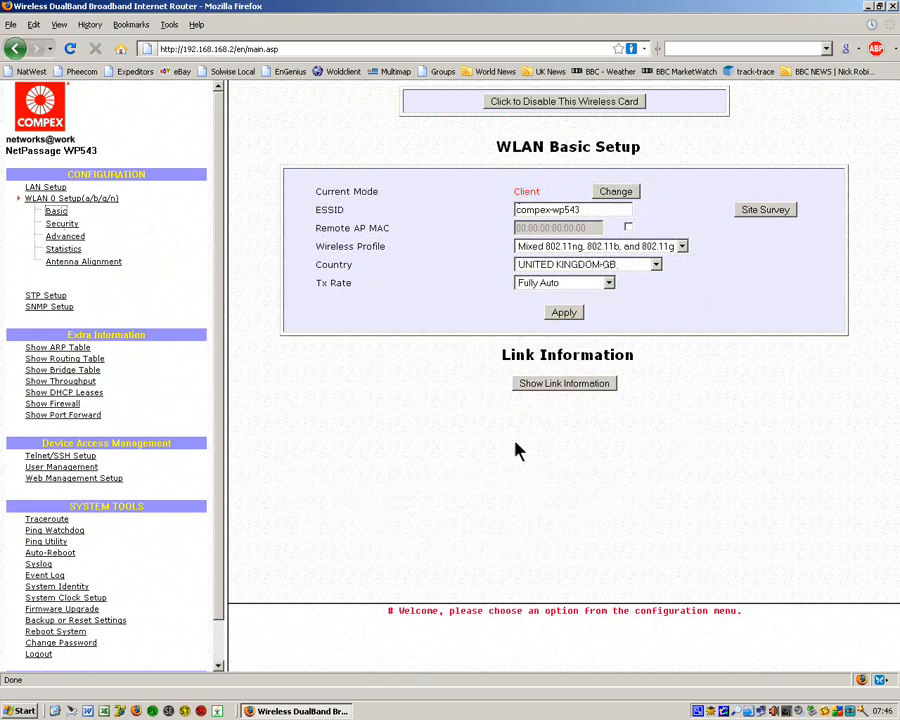
mouse_move(240, 175)
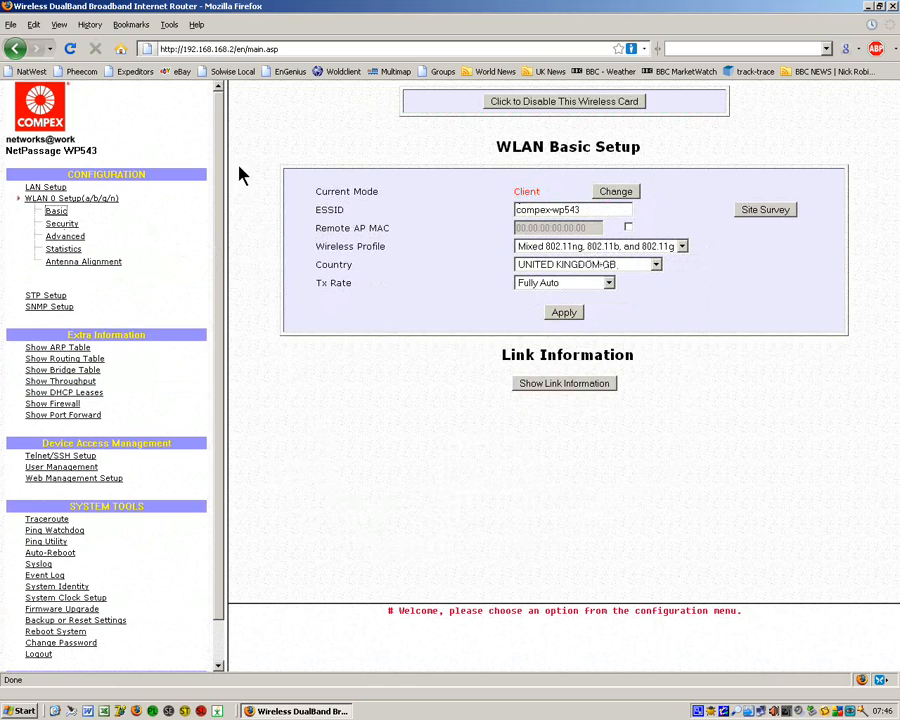
mouse_move(713, 482)
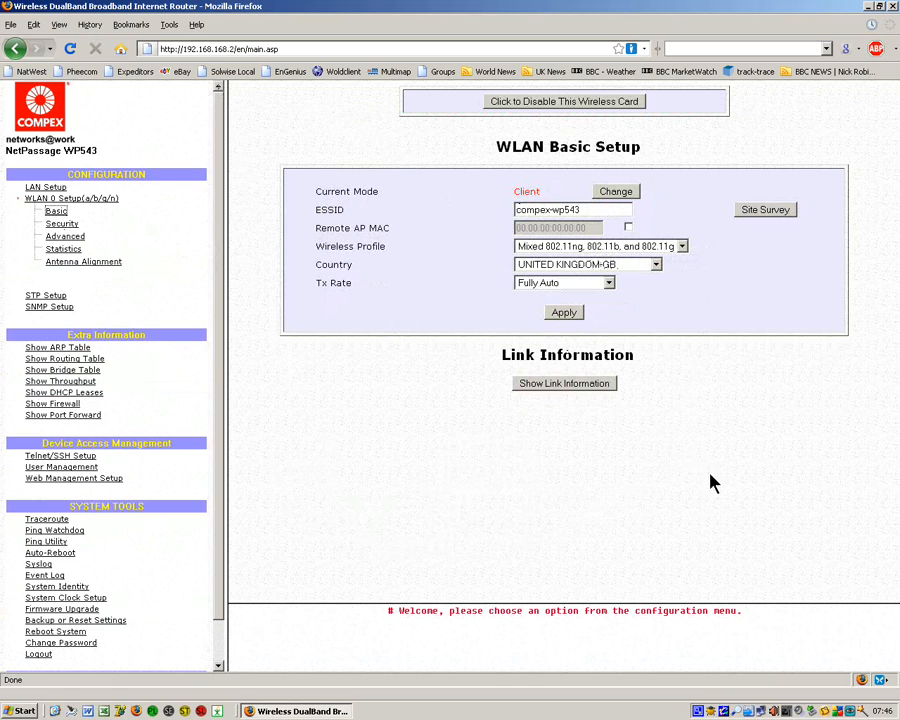
mouse_move(350, 518)
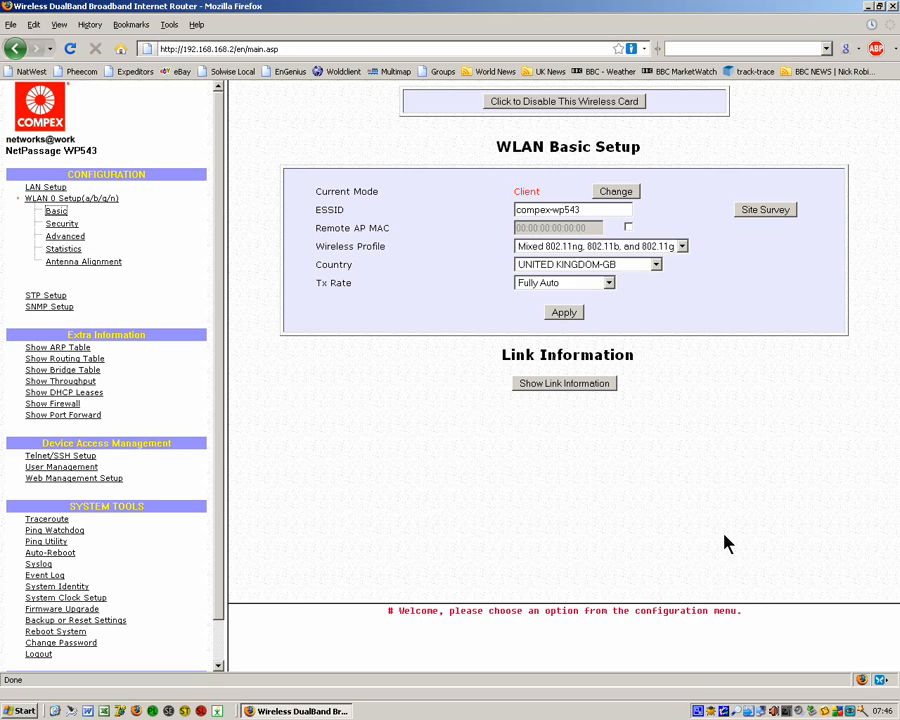
mouse_move(507, 253)
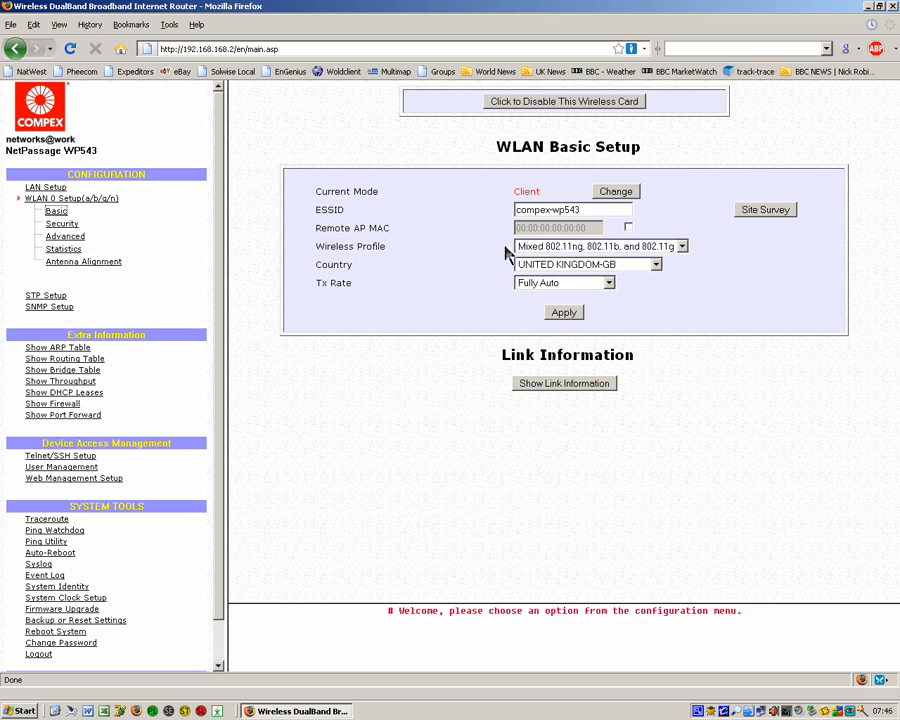
mouse_move(520, 252)
type("1")
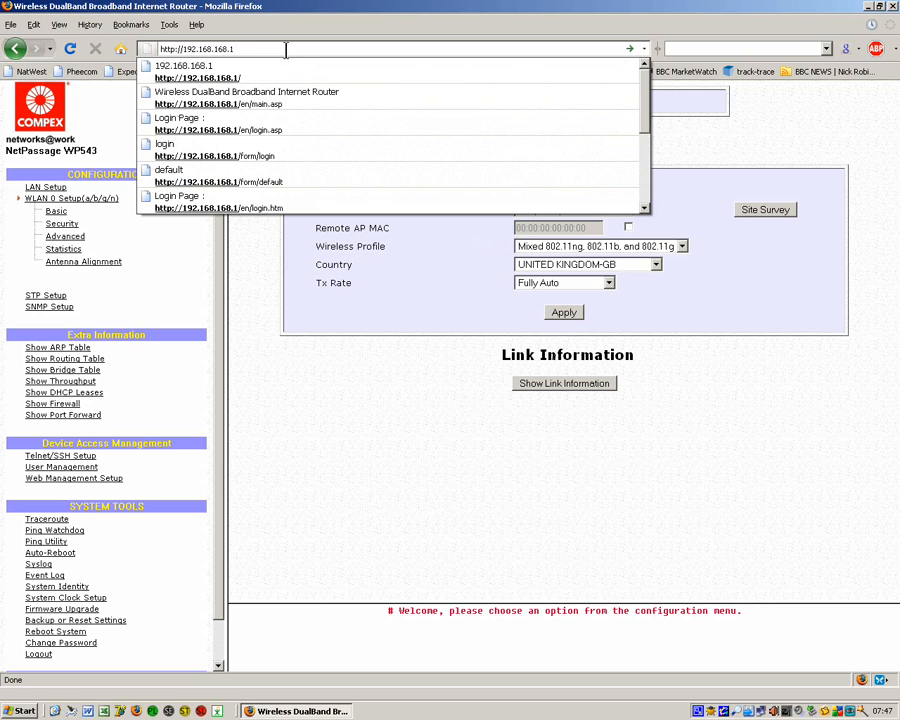
- Log in to the access point at 192.168.168.1 and view its WLAN Basic Setup page
left_click(219, 123)
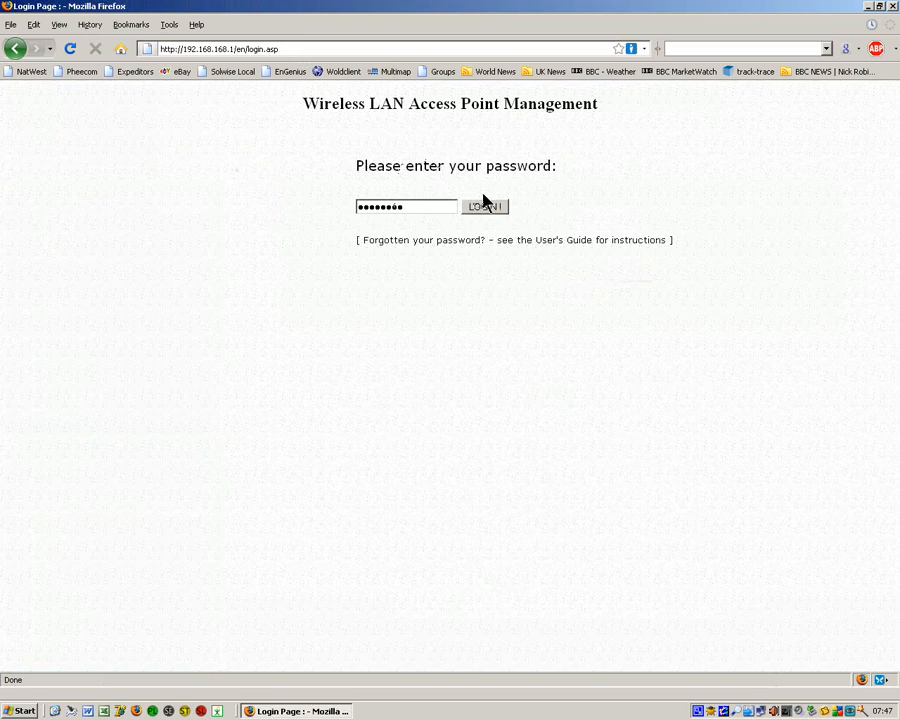
left_click(485, 206)
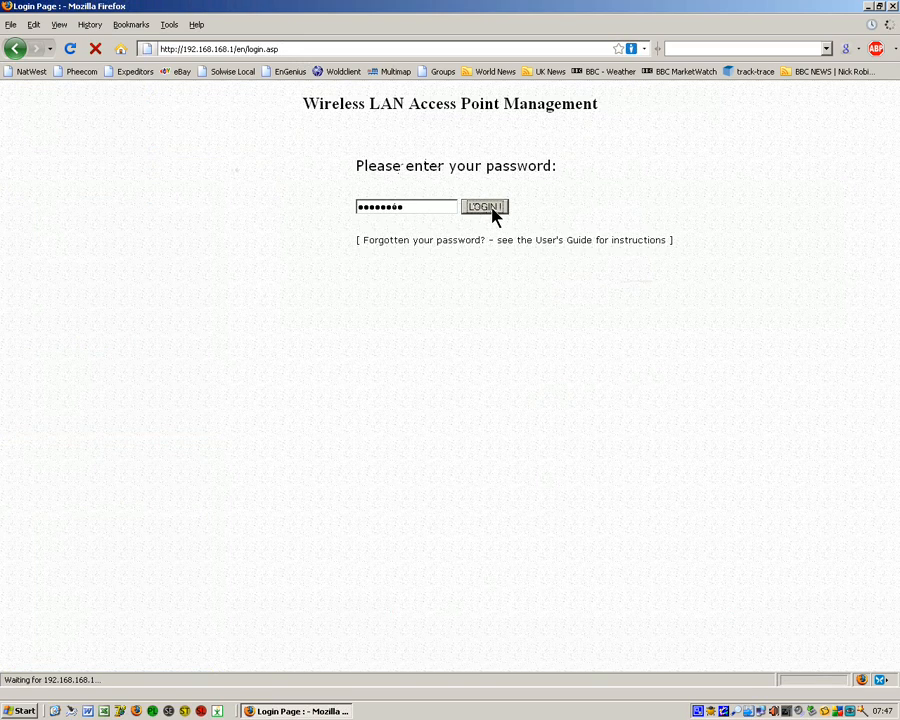
left_click(486, 206)
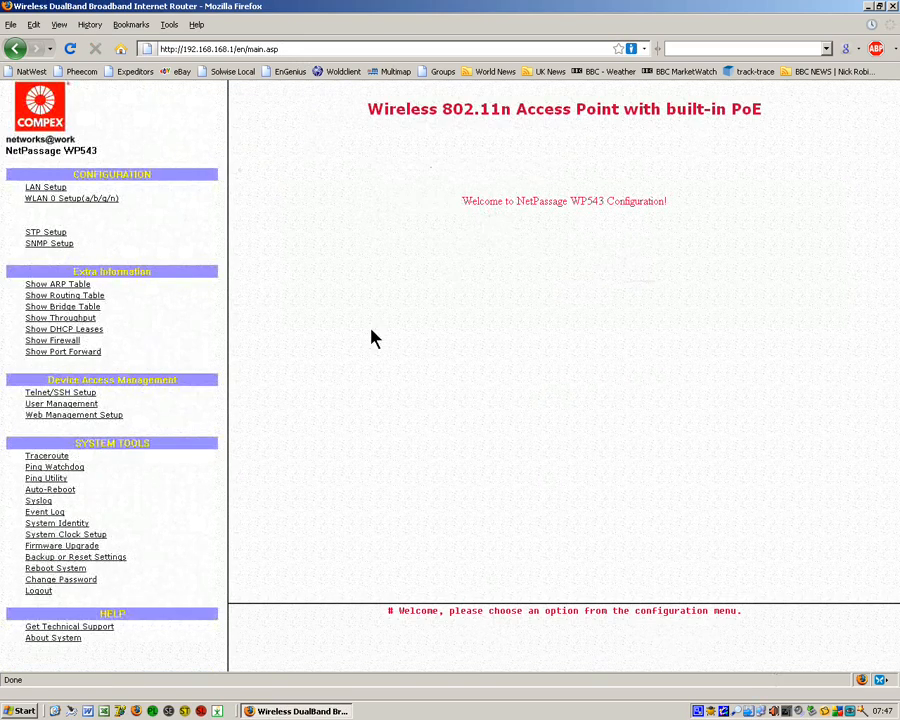
mouse_move(300, 308)
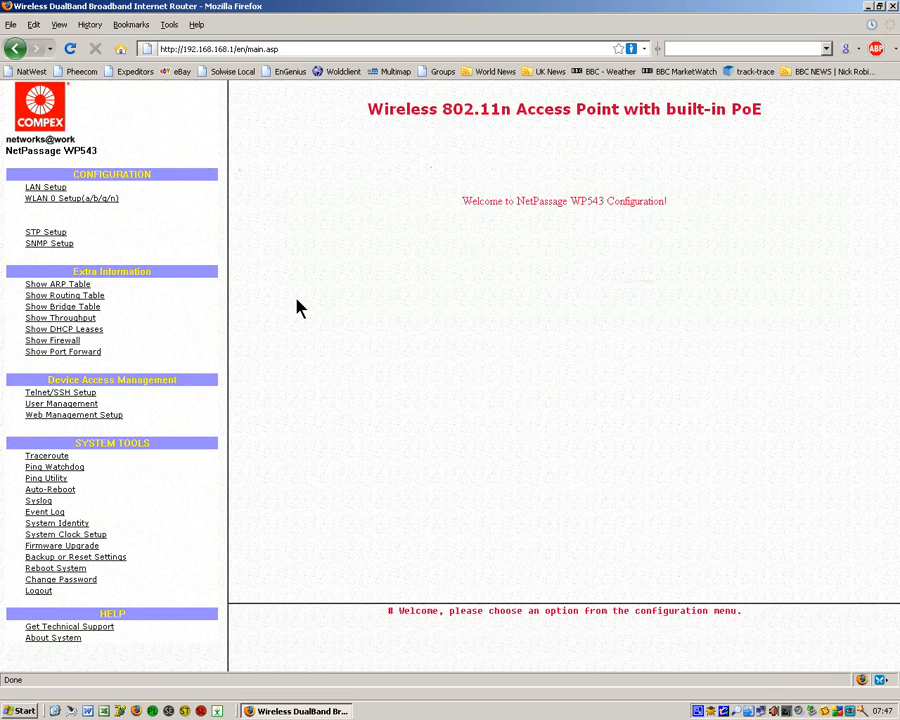
mouse_move(80, 204)
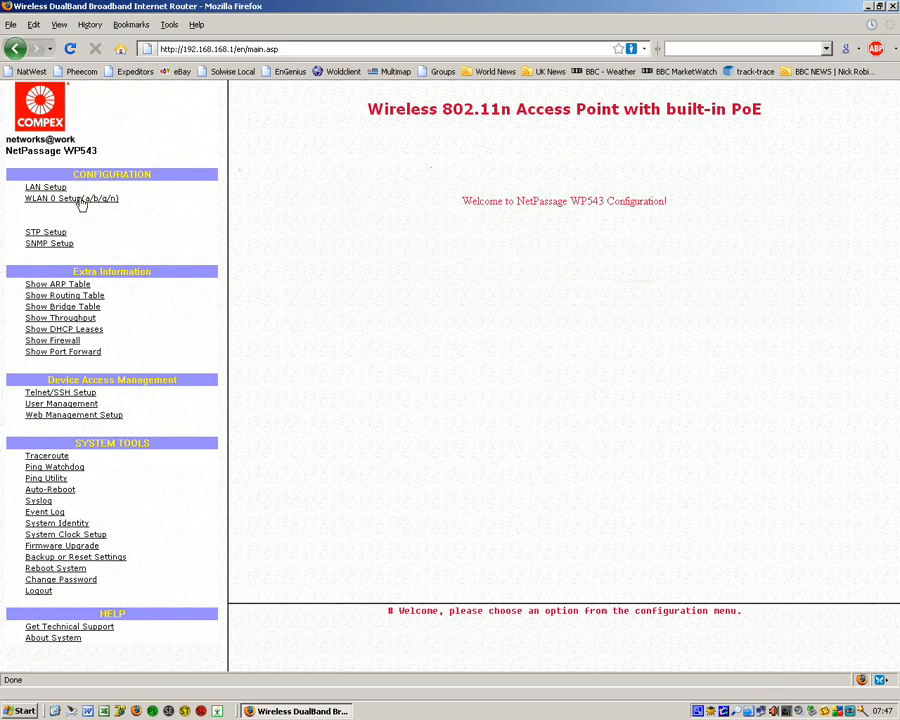
left_click(71, 198)
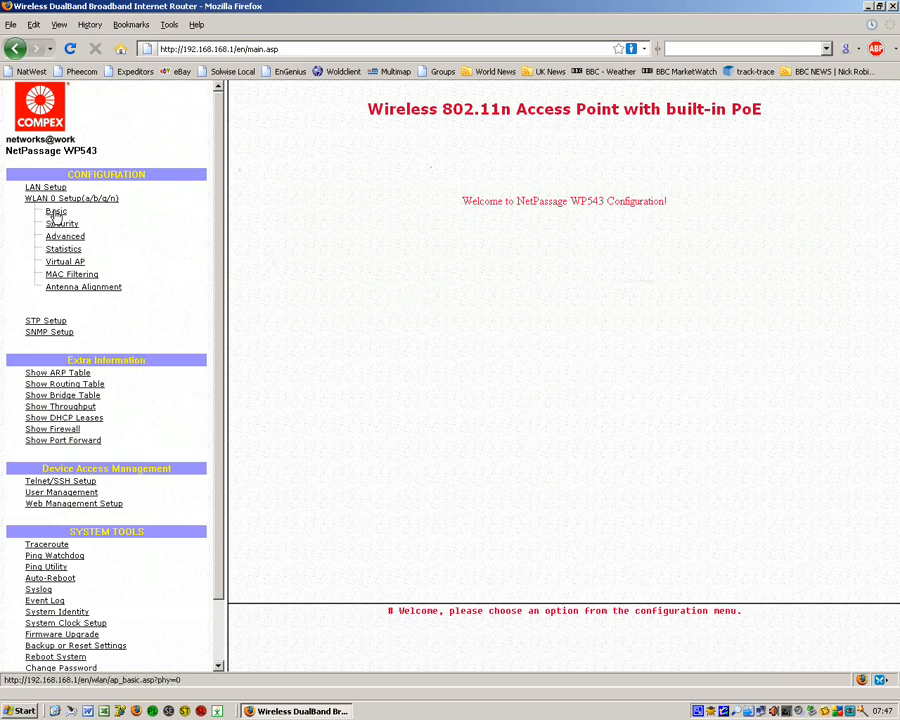
left_click(56, 211)
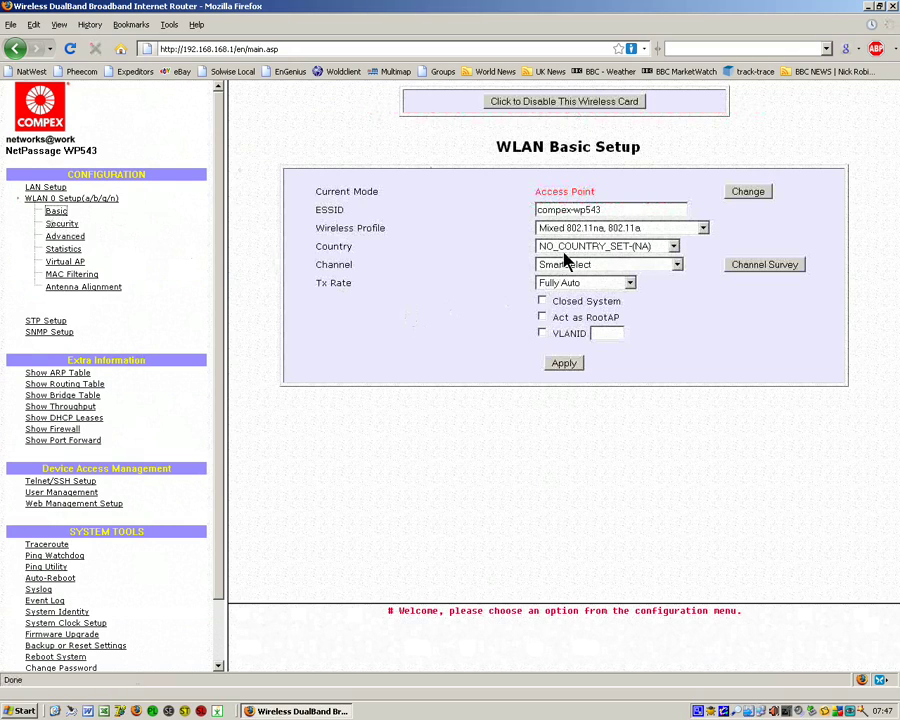
mouse_move(583, 191)
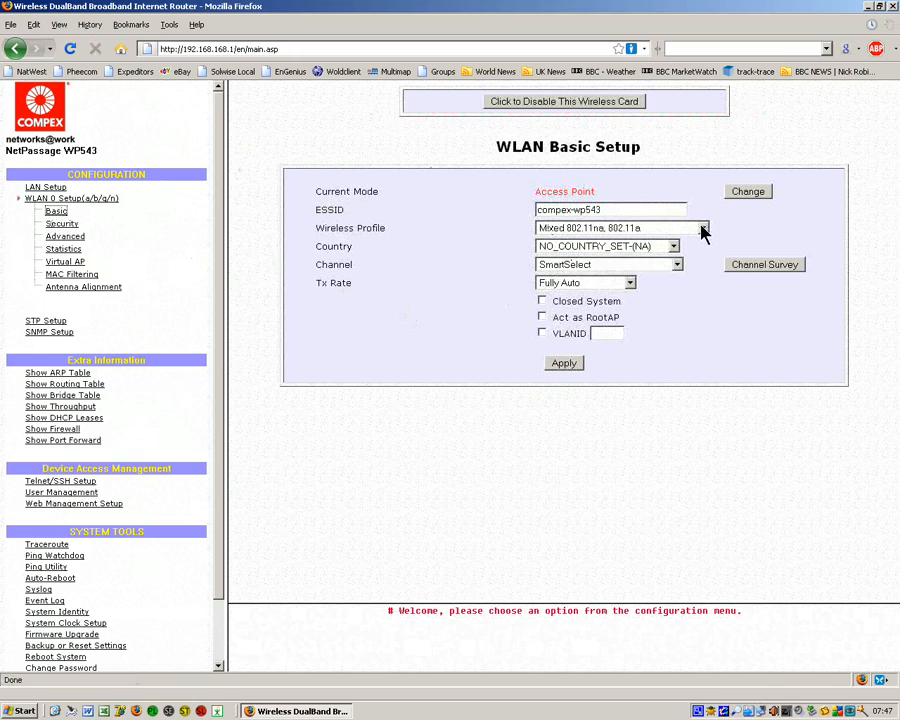
- Set Mixed 802.11ng/b/g profile and country UNITED KINGDOM-GB on the access point and apply
left_click(702, 228)
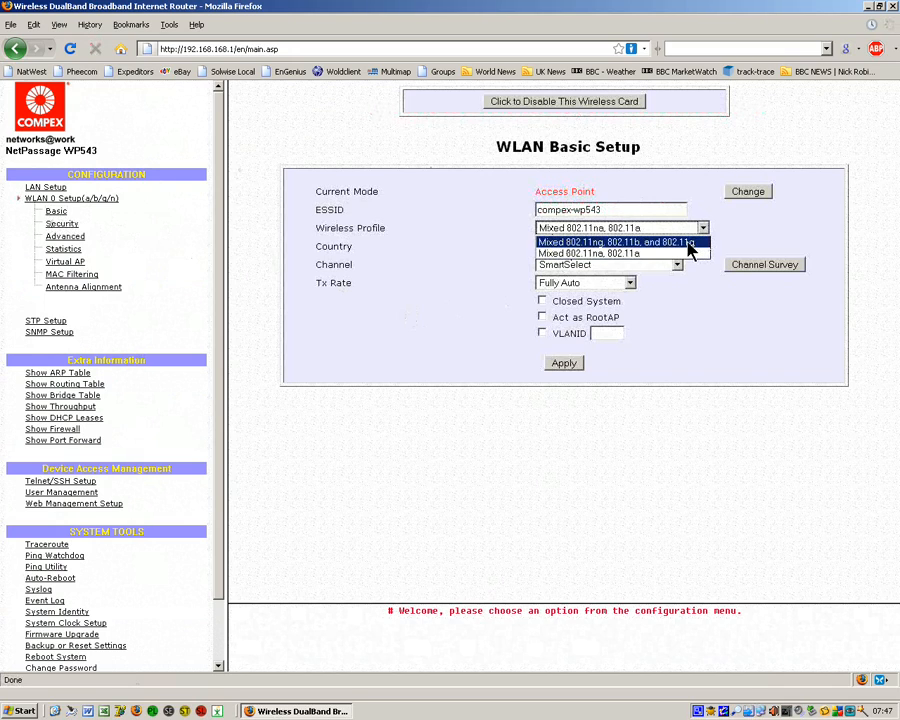
left_click(622, 242)
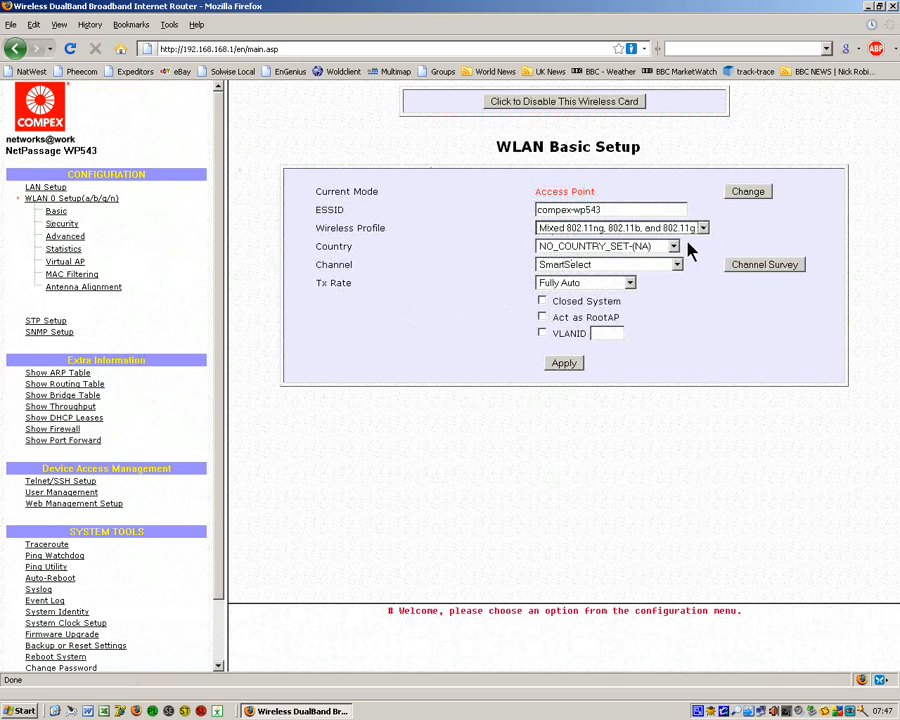
mouse_move(703, 240)
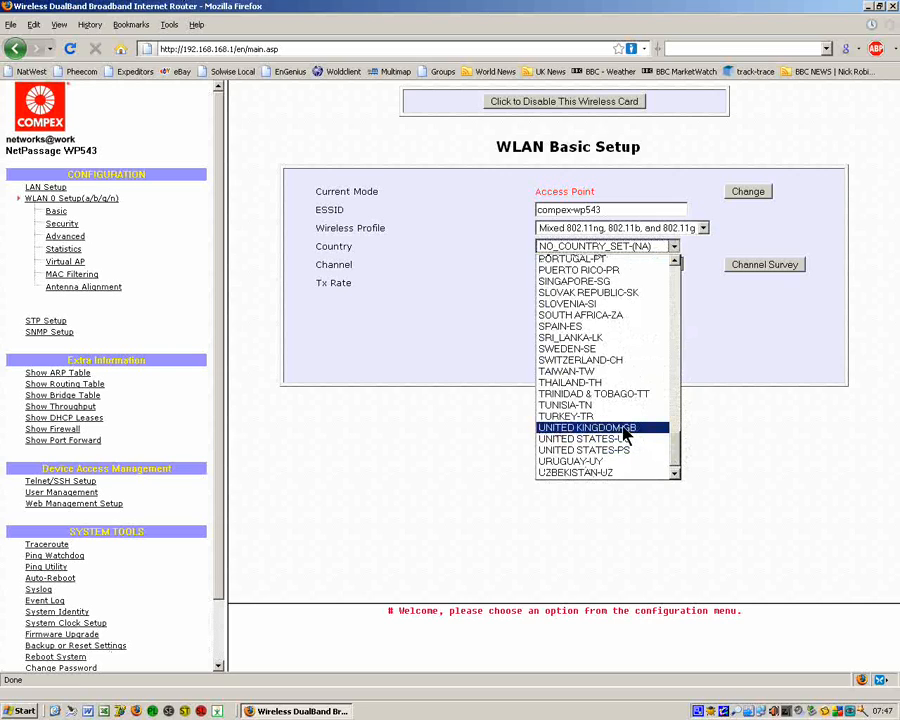
left_click(606, 426)
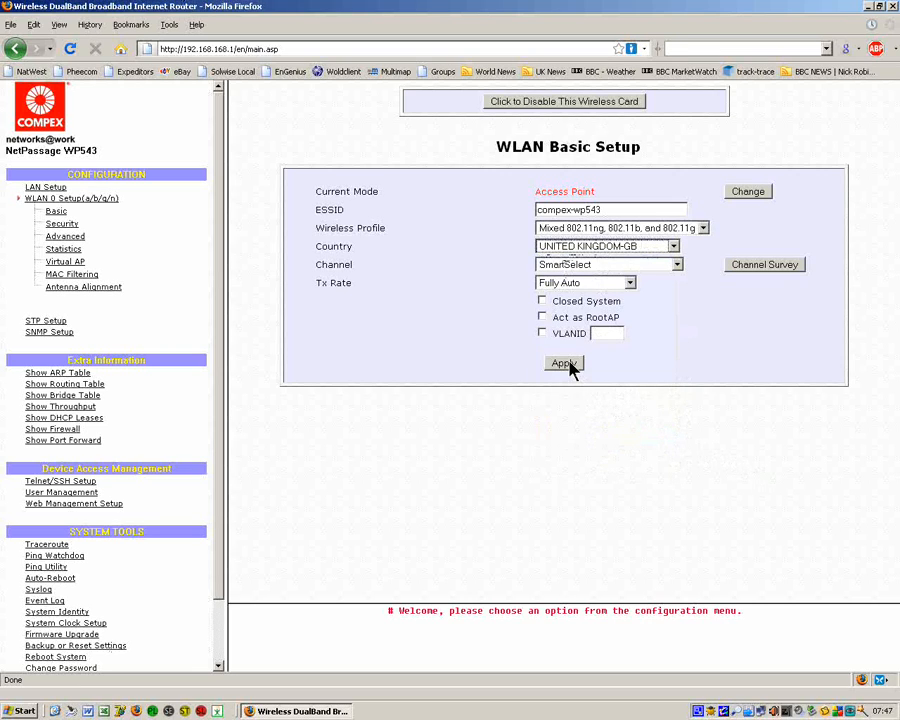
left_click(563, 363)
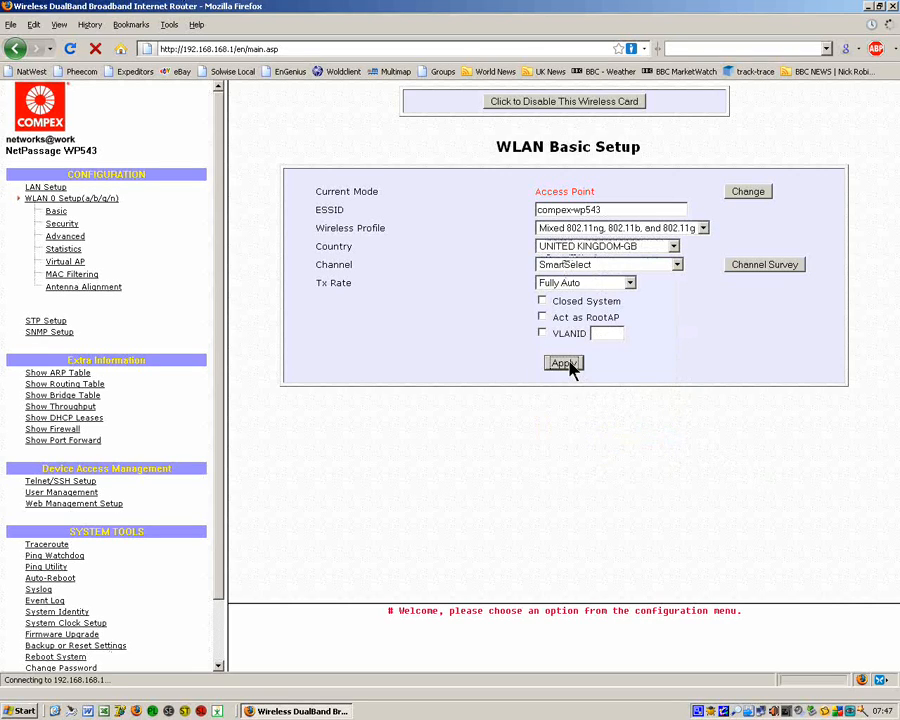
left_click(564, 363)
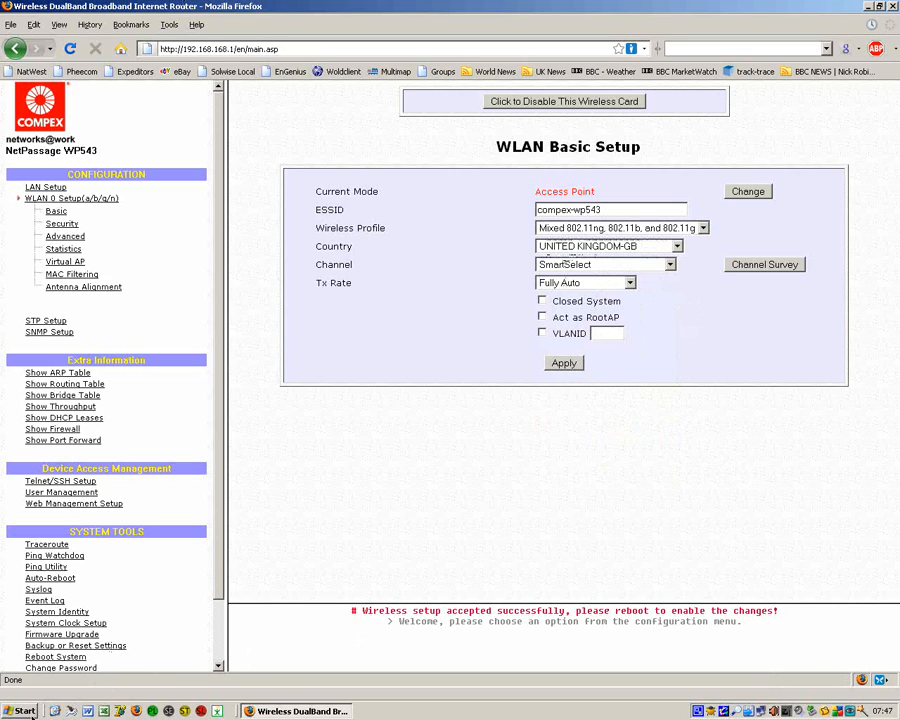
- Start a continuous ping to 192.168.1.235 in Command Prompt and return to Firefox
left_click(18, 715)
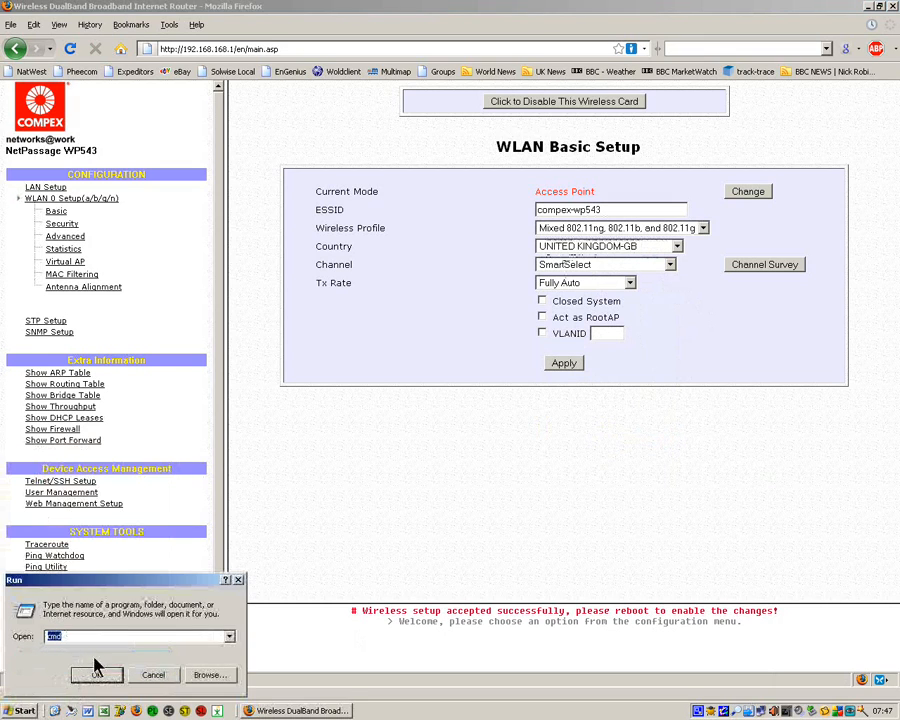
left_click(108, 674)
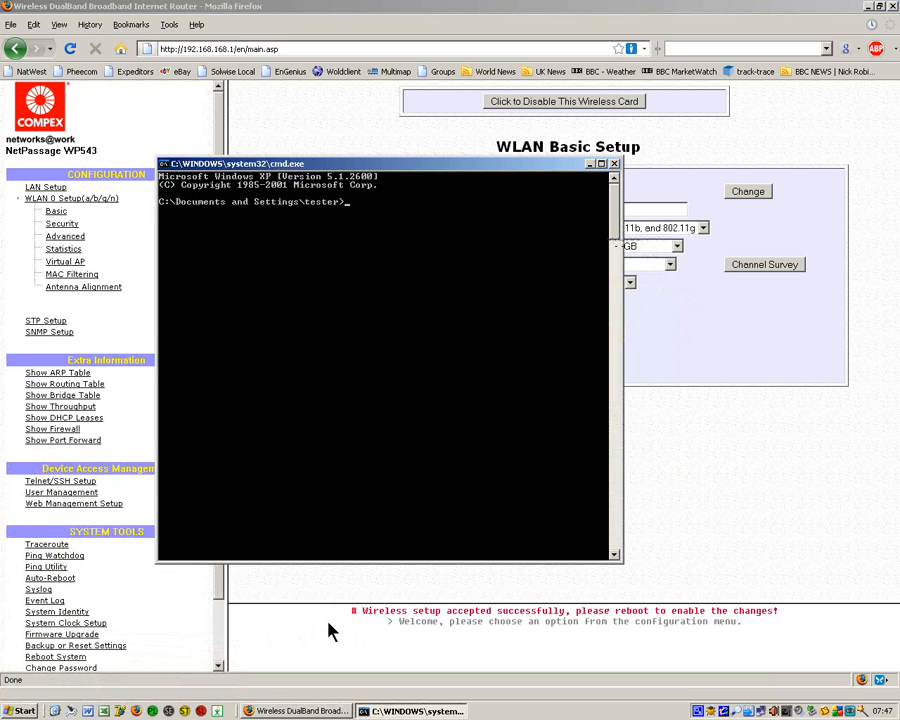
type("ping 192")
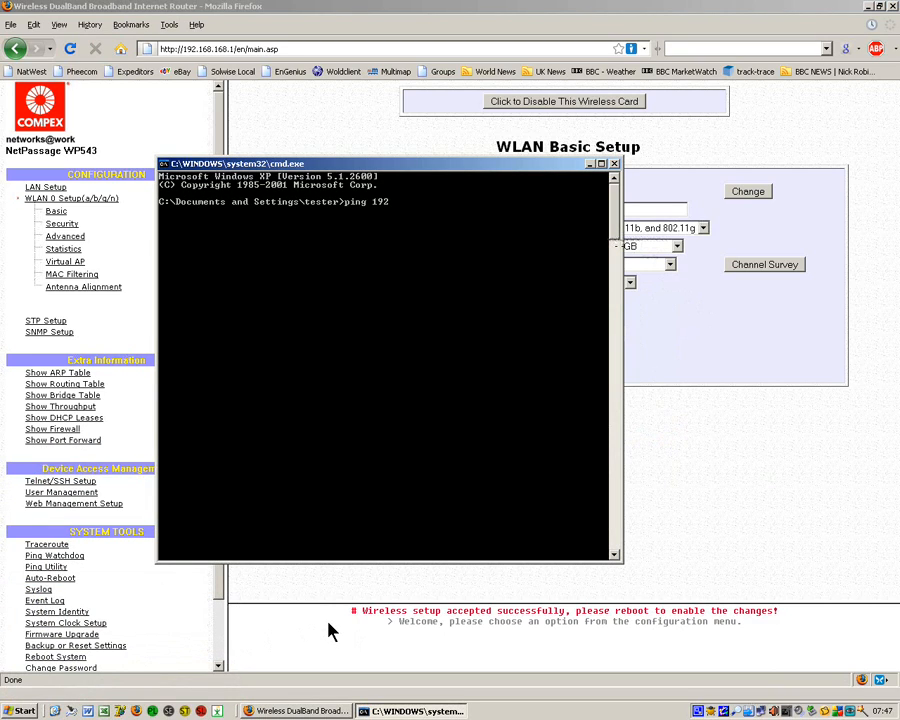
type(".168.")
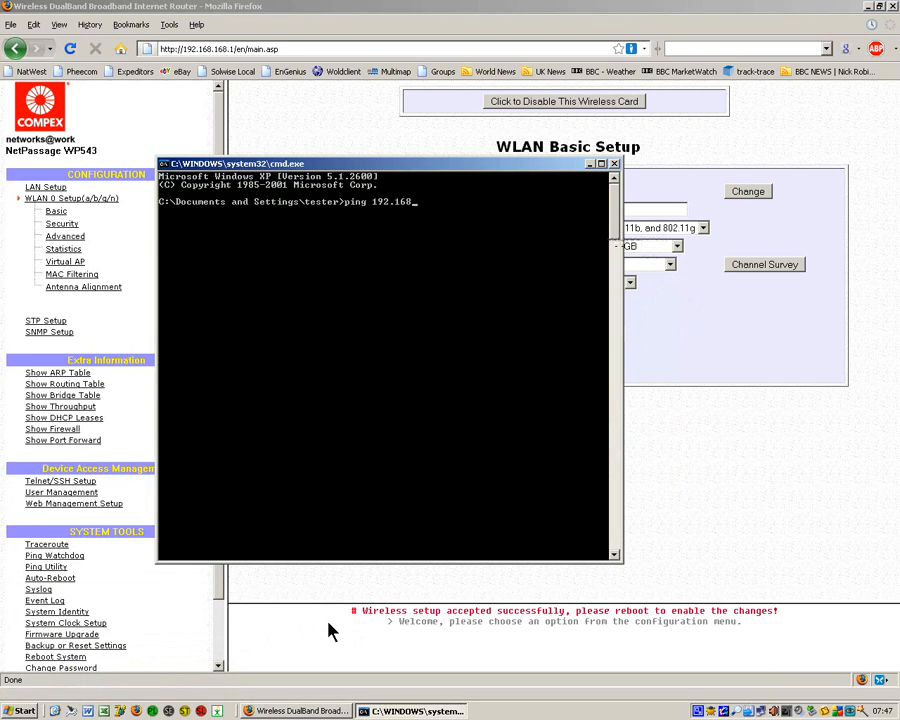
type("1.")
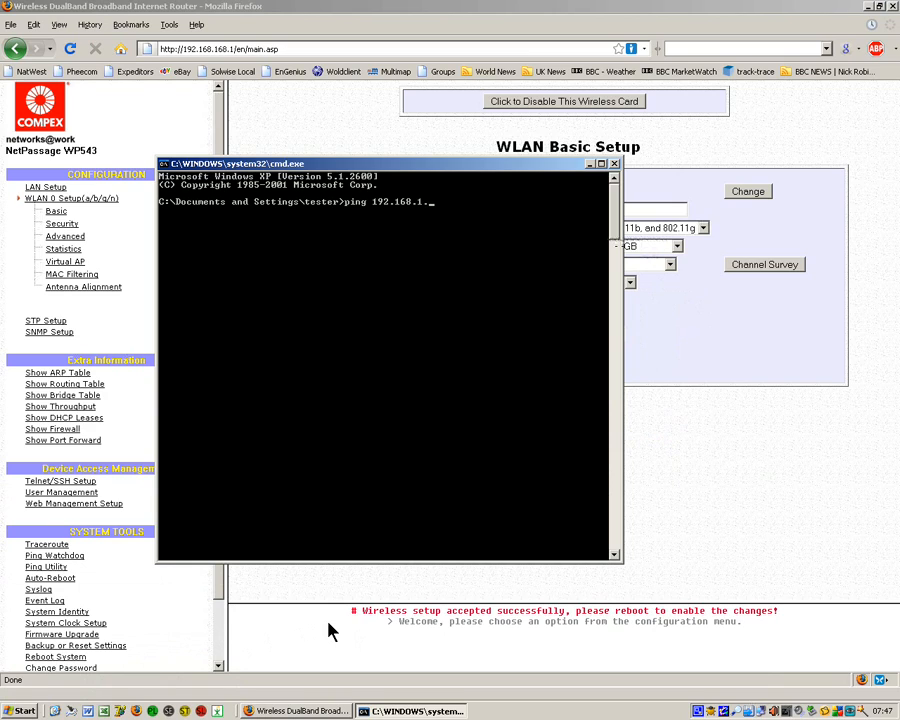
type("235 -t")
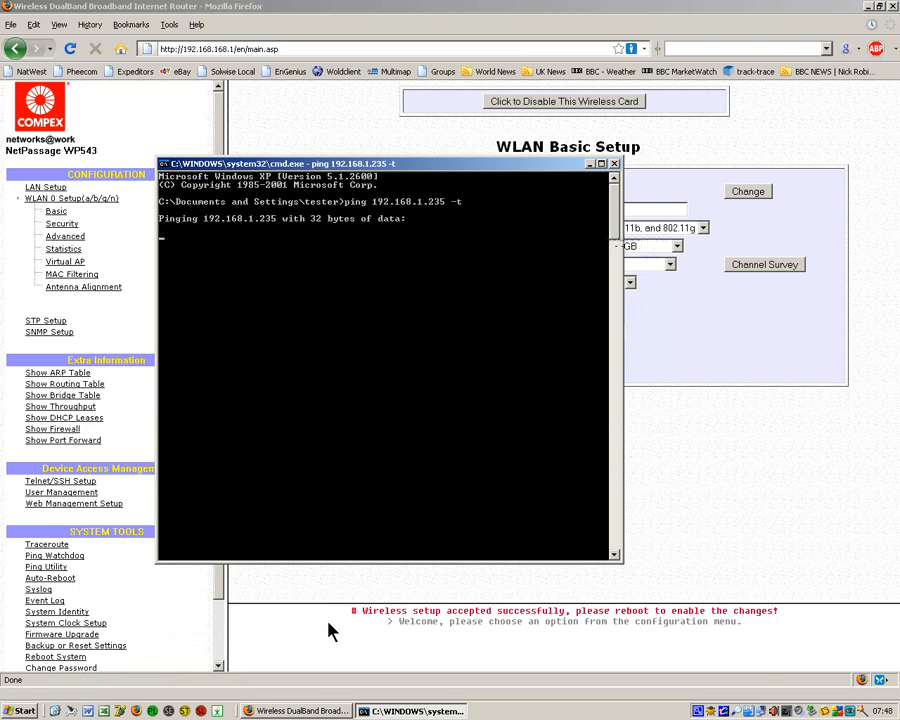
mouse_move(489, 13)
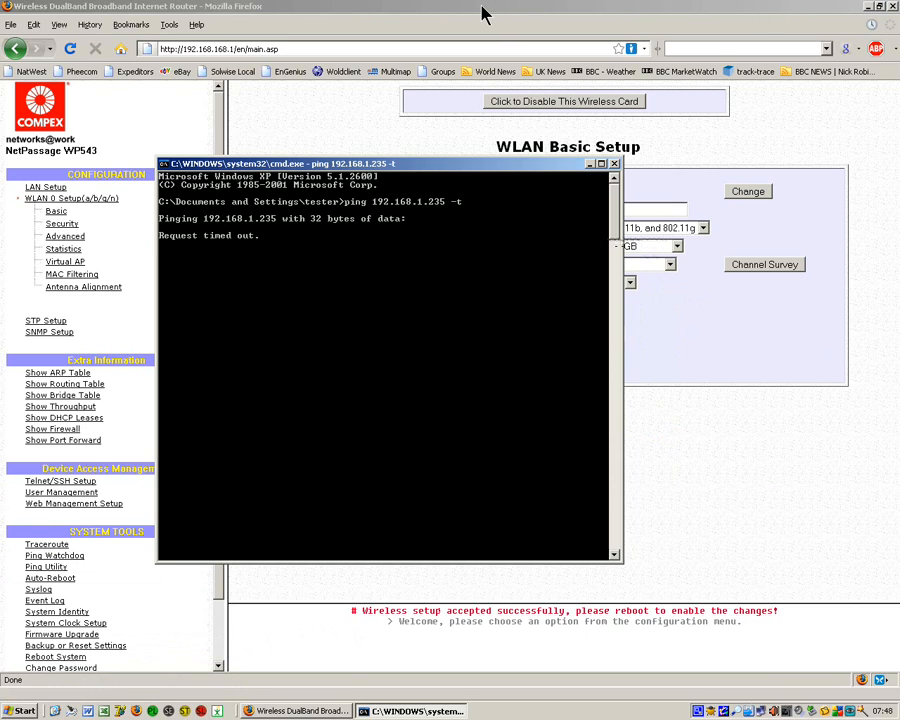
left_click(616, 163)
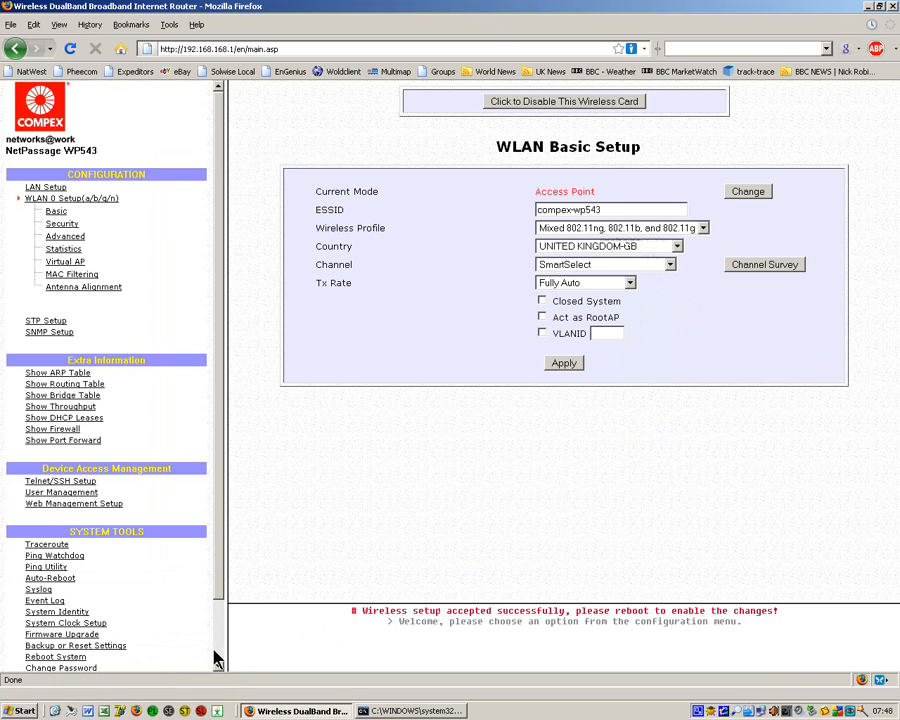
- Reboot the access point from System Tools > Reboot System
left_click(55, 656)
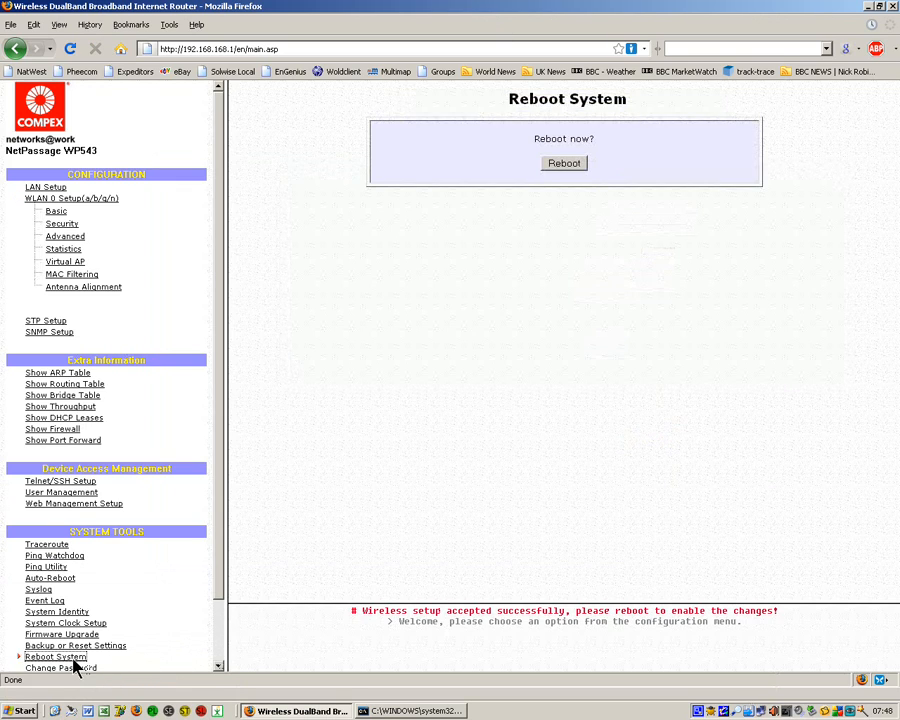
left_click(564, 163)
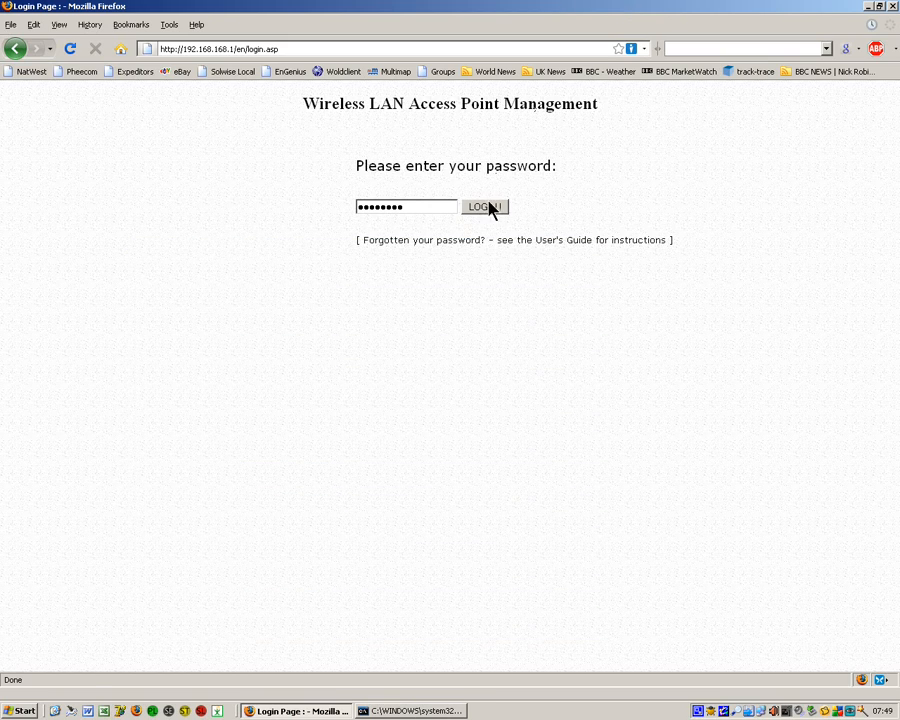
- Log in and view the WLAN 0 Statistics connection list showing STA 0 at 104Mbps, RSSI 71
left_click(485, 207)
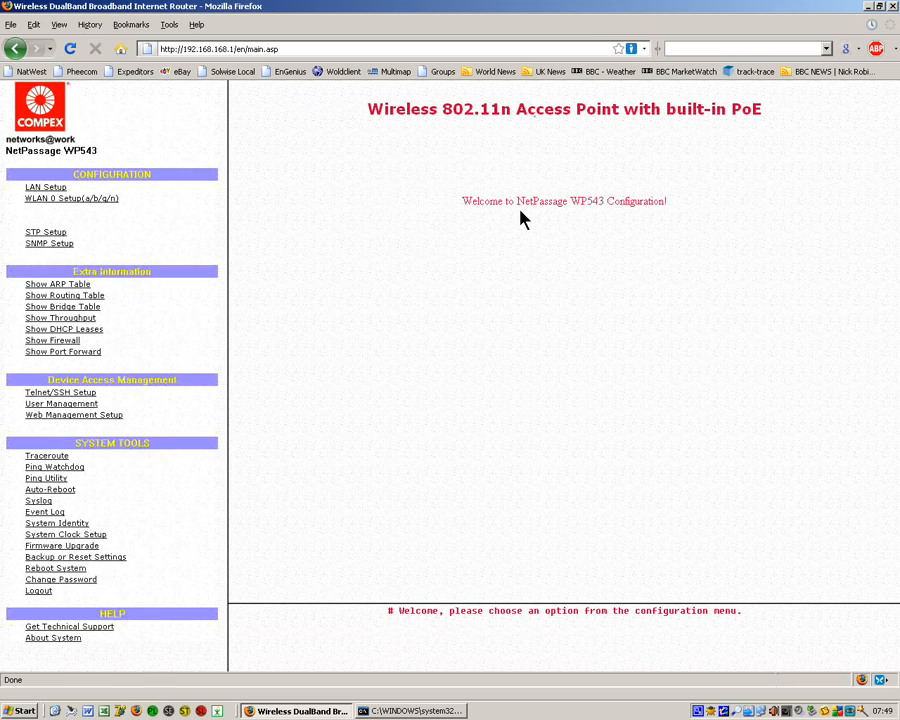
mouse_move(216, 388)
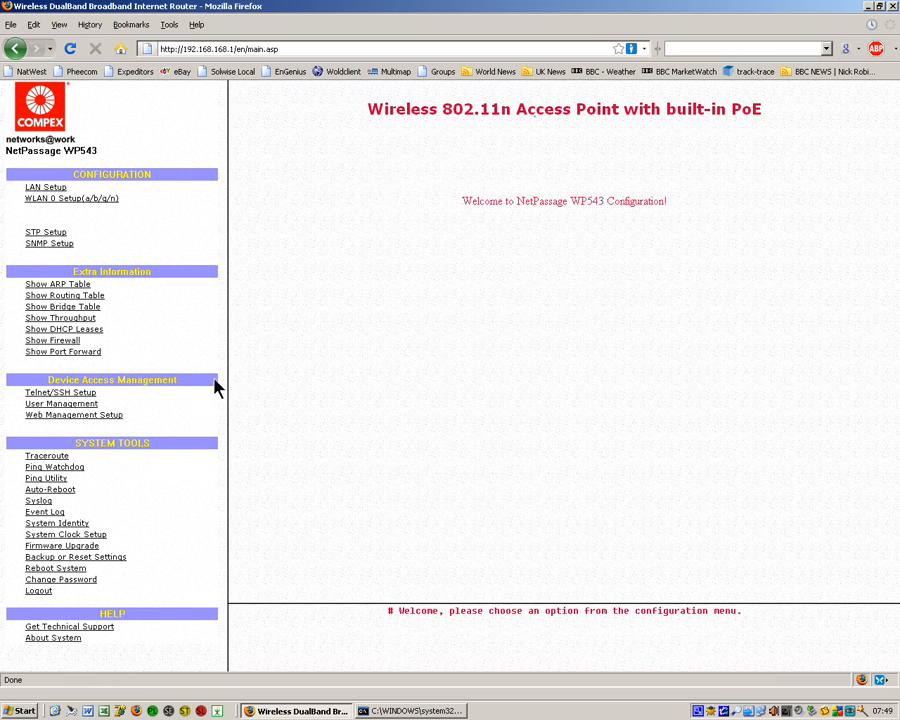
mouse_move(144, 426)
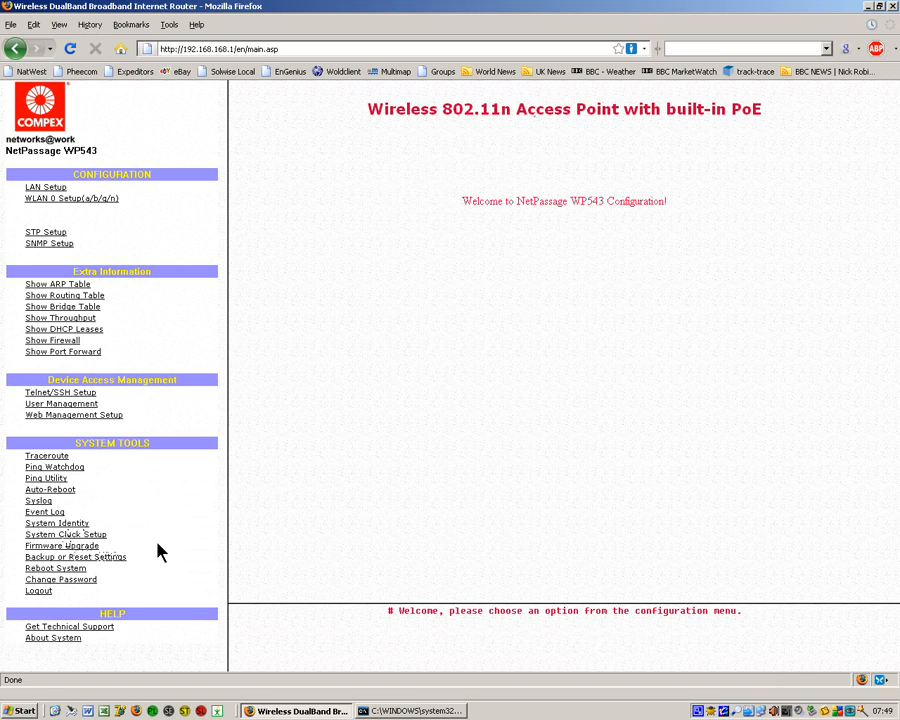
mouse_move(97, 366)
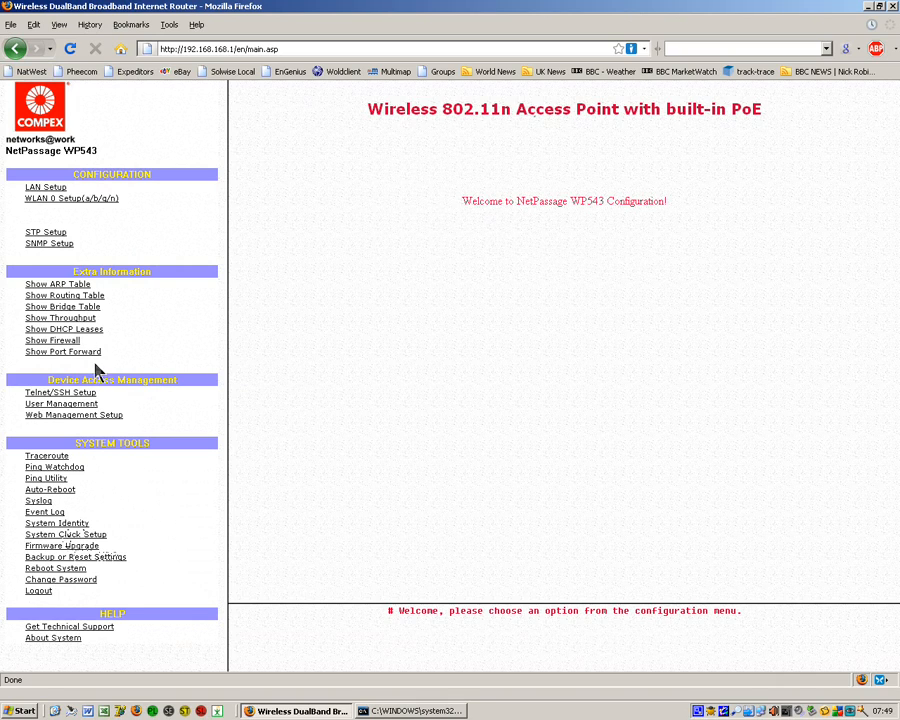
left_click(71, 198)
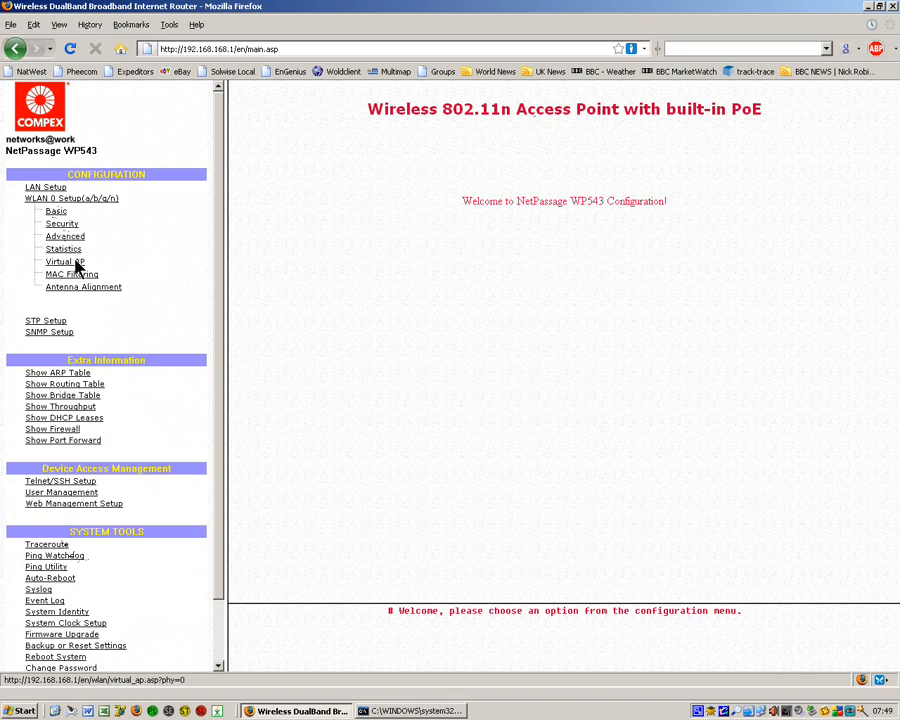
left_click(63, 249)
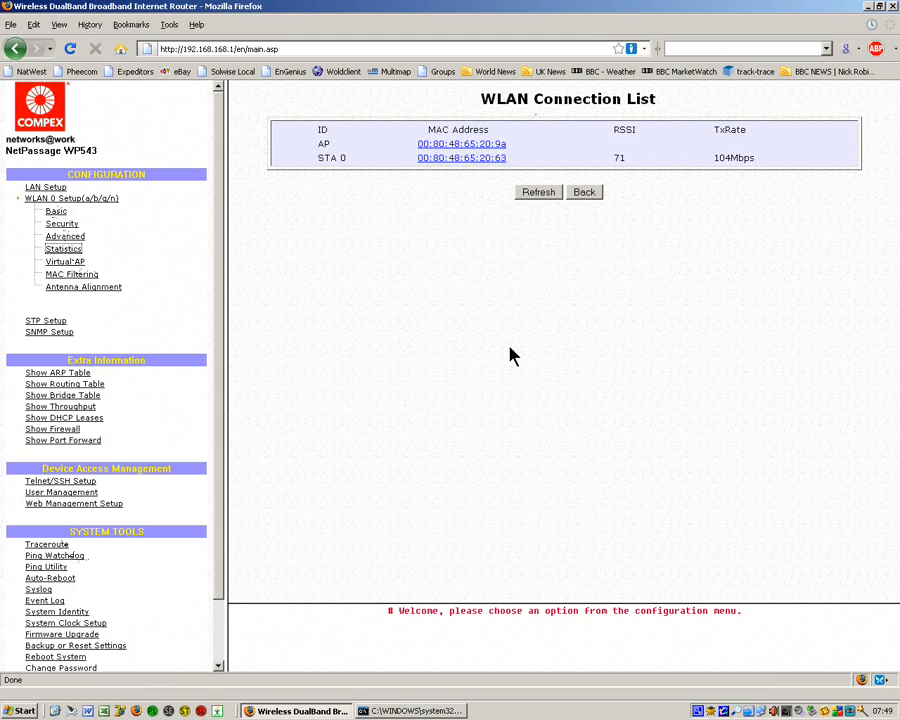
mouse_move(63, 258)
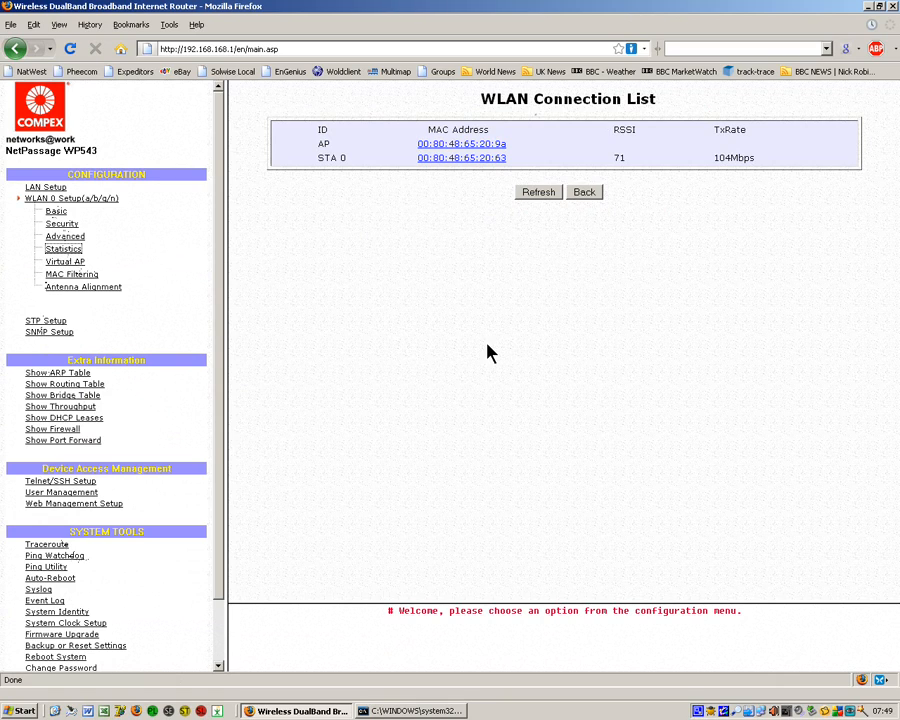
mouse_move(308, 171)
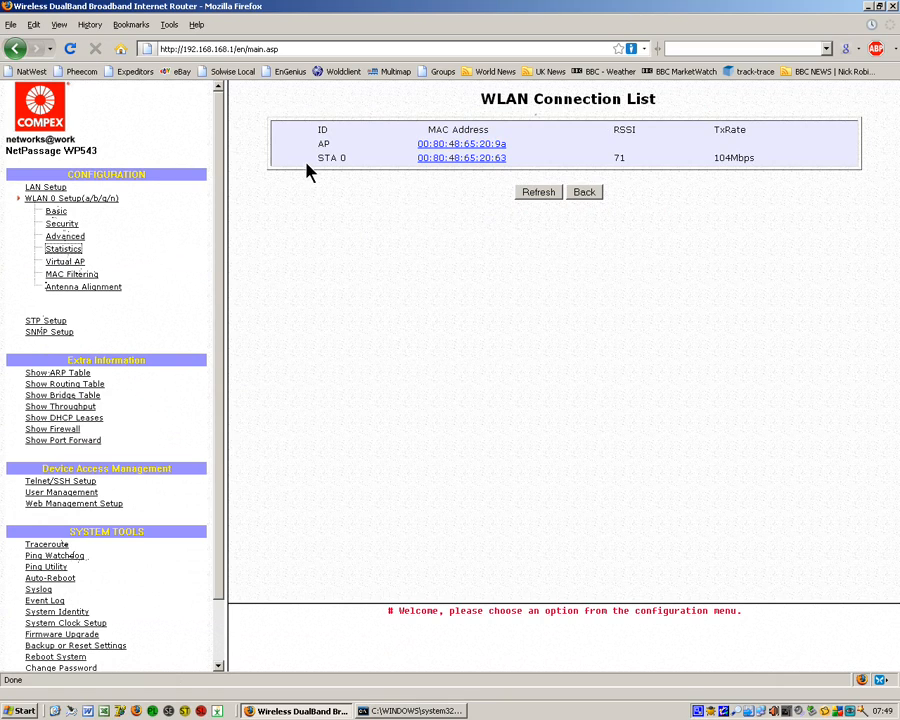
mouse_move(406, 175)
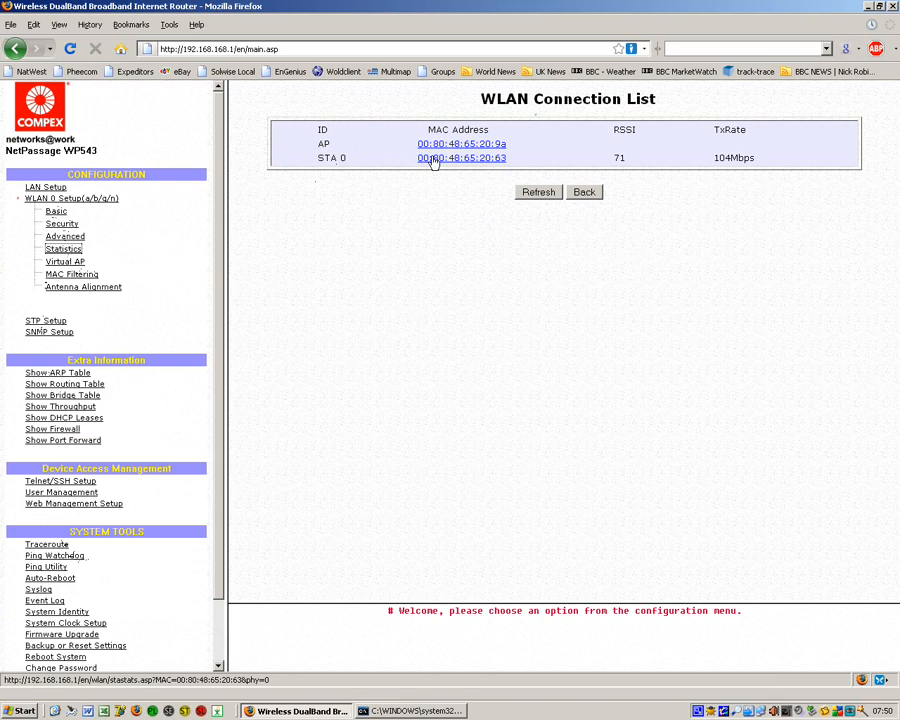
mouse_move(742, 178)
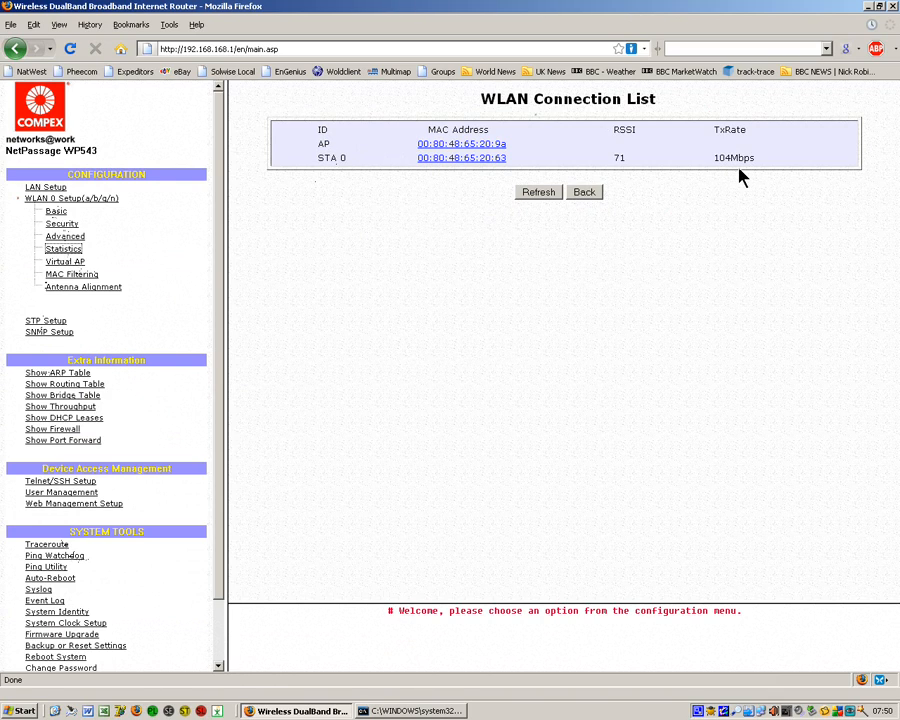
mouse_move(749, 177)
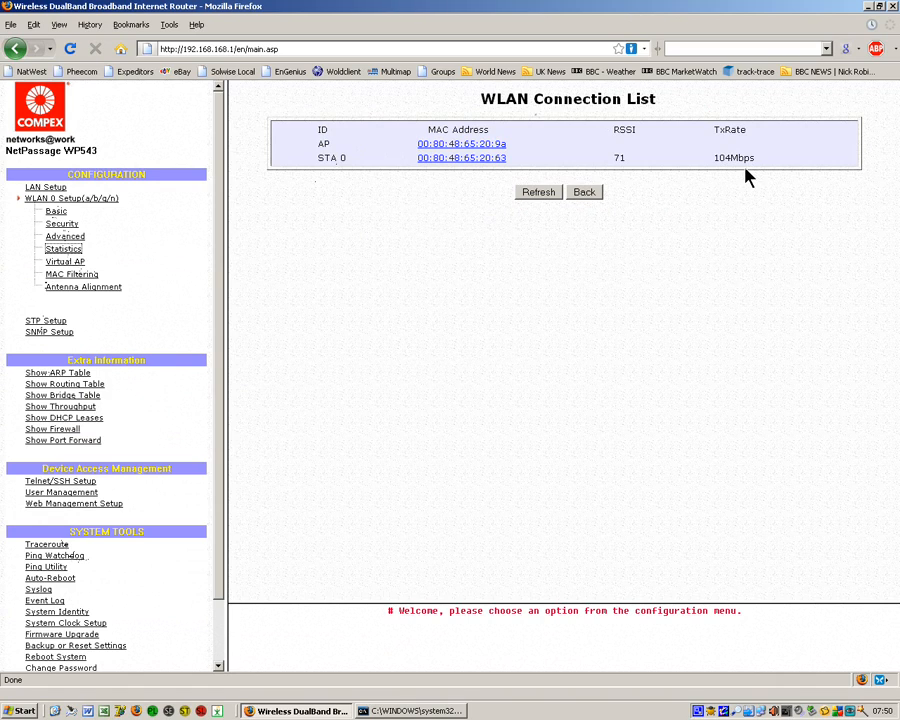
mouse_move(329, 67)
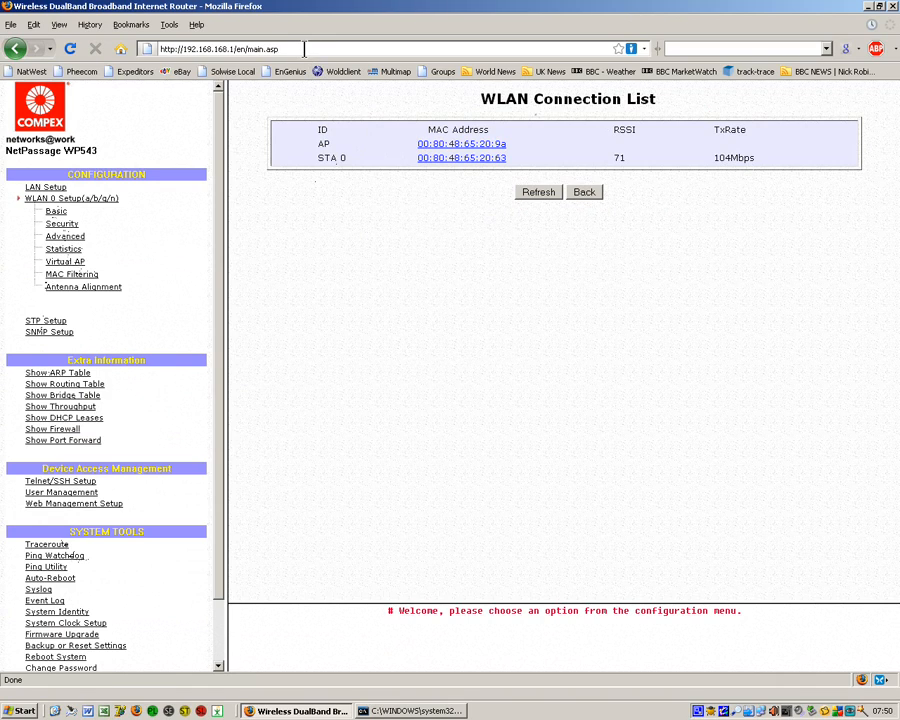
- Browse to the client unit at 192.168.168.2 and log in to its configuration
left_click(230, 48)
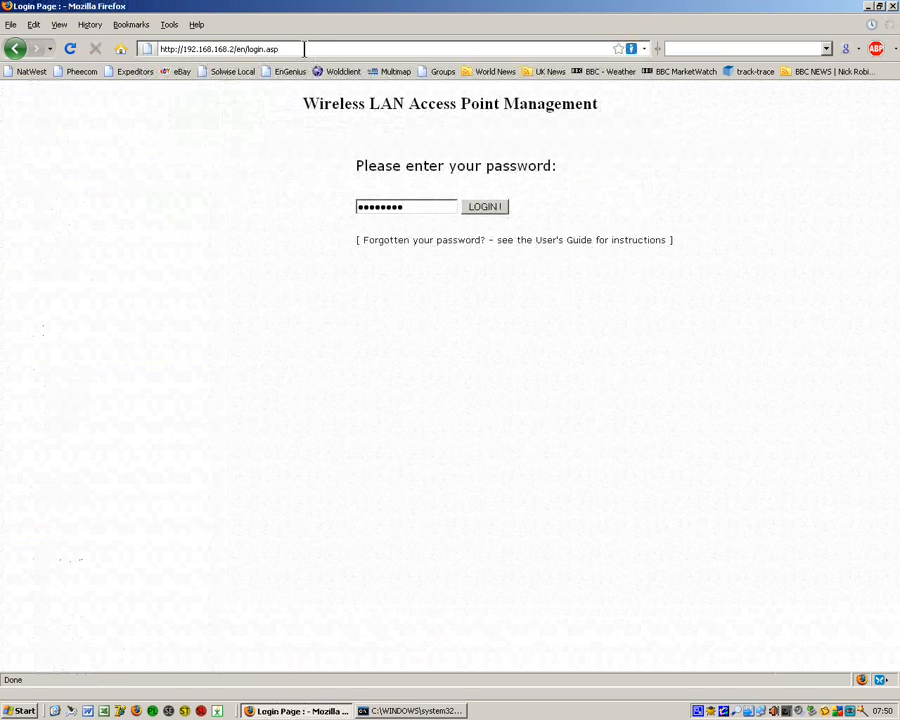
left_click(484, 207)
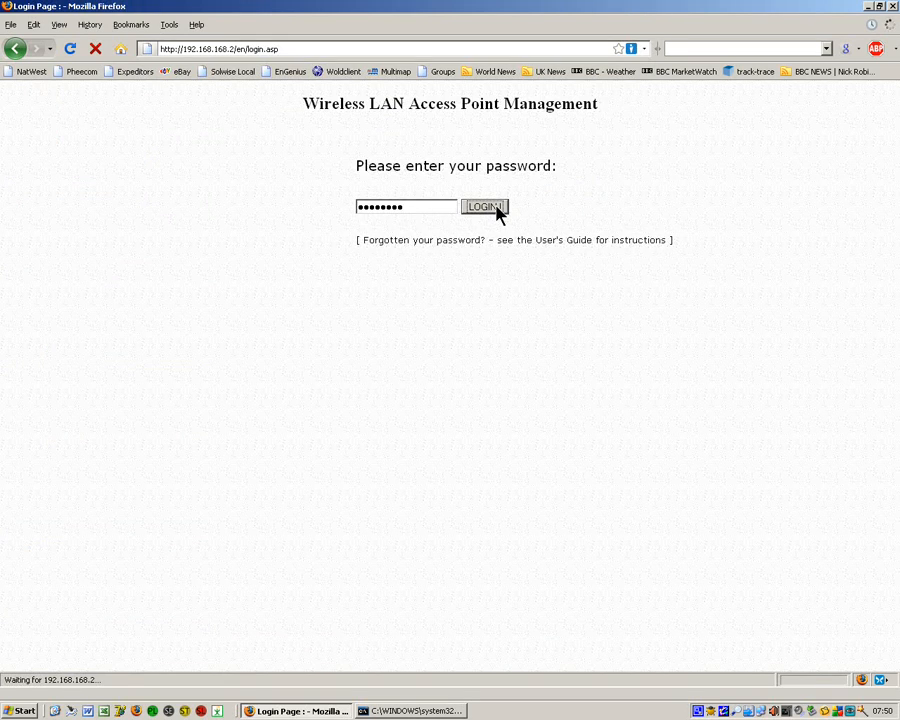
left_click(484, 207)
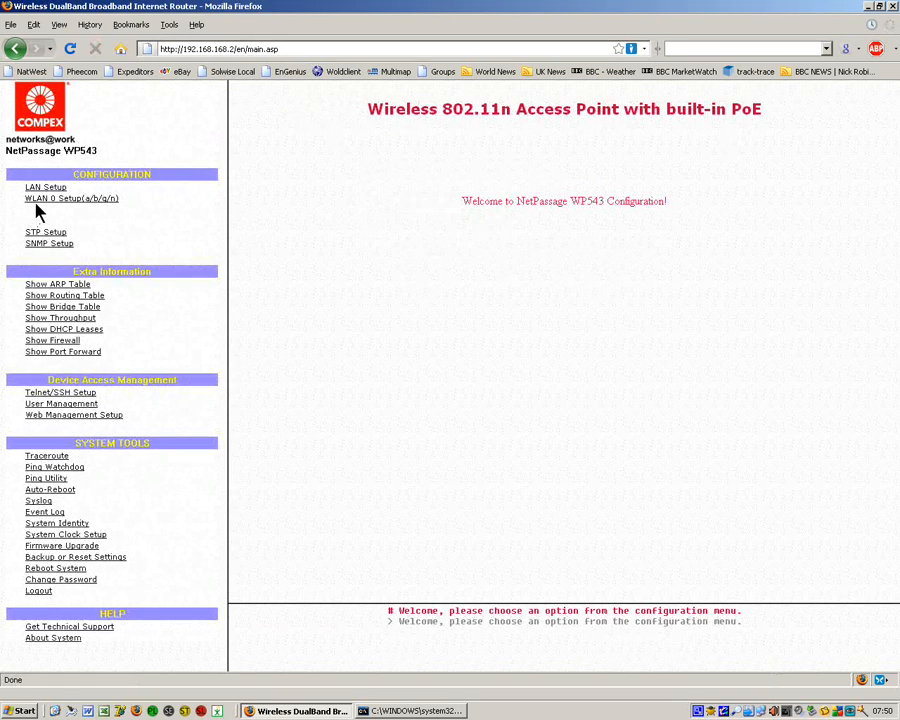
- Show WLAN 0 link information: associated on channel 1 at 104 Mbps
left_click(71, 198)
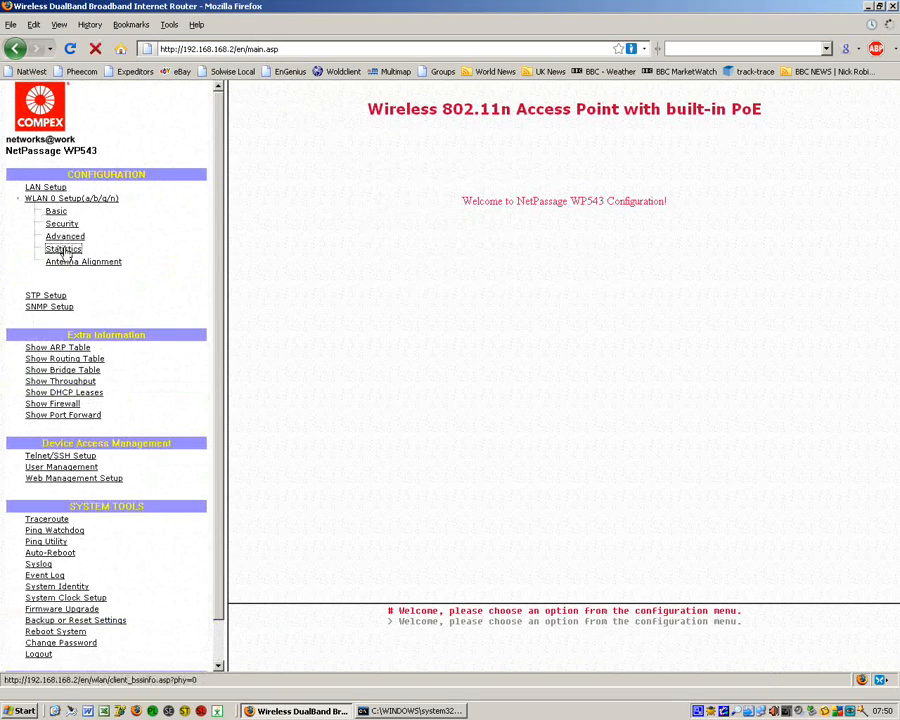
left_click(63, 248)
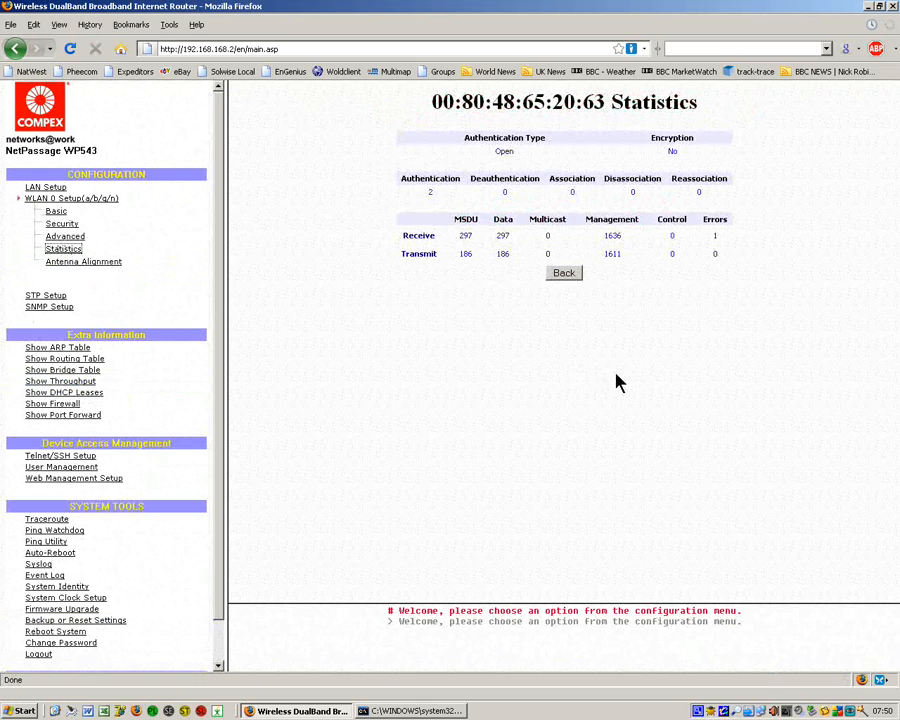
mouse_move(512, 287)
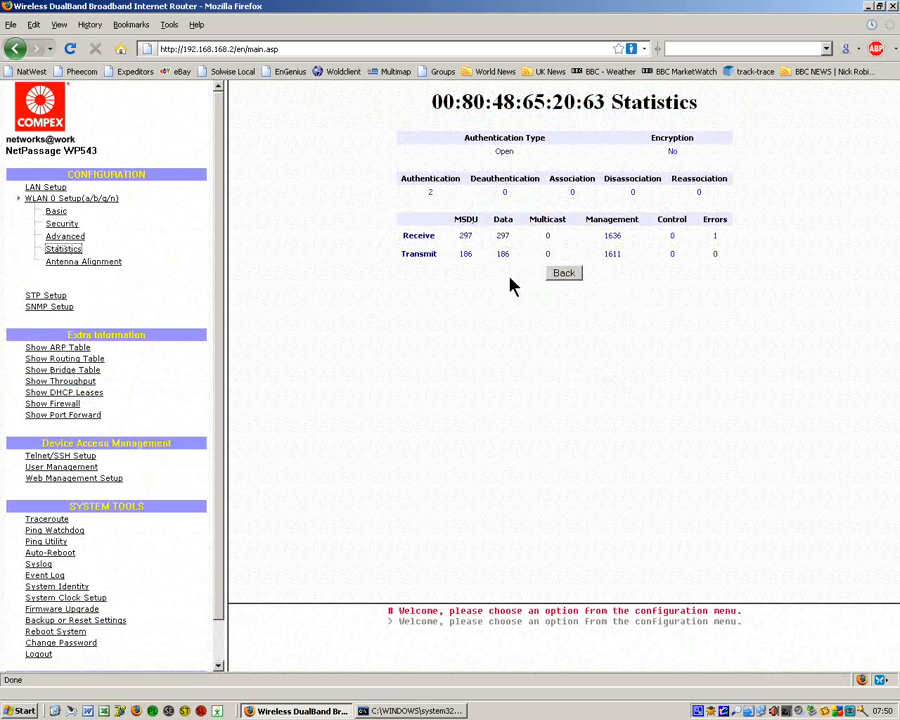
mouse_move(88, 283)
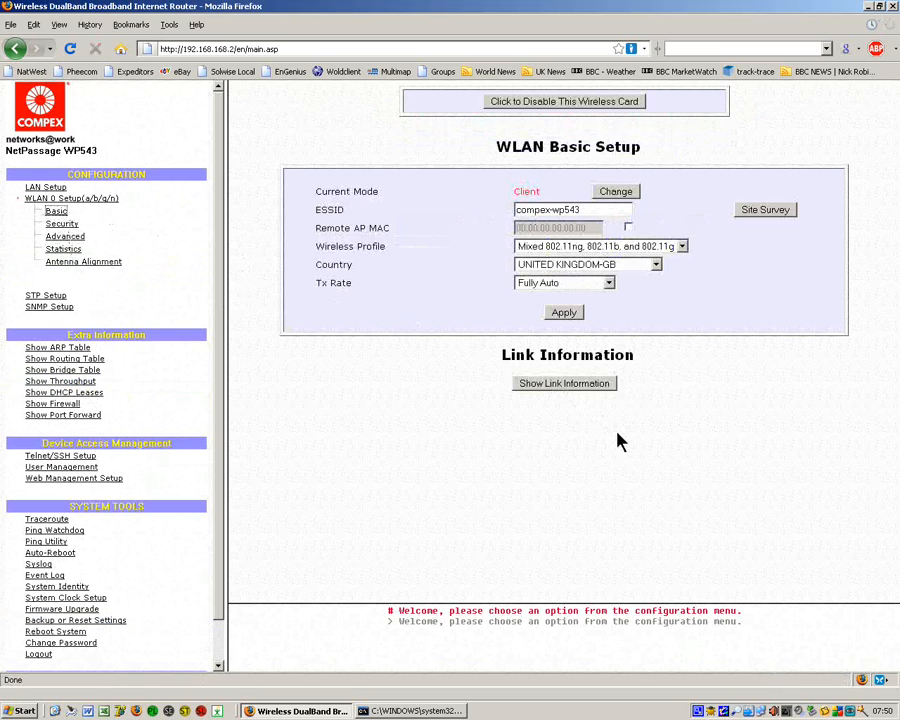
mouse_move(574, 394)
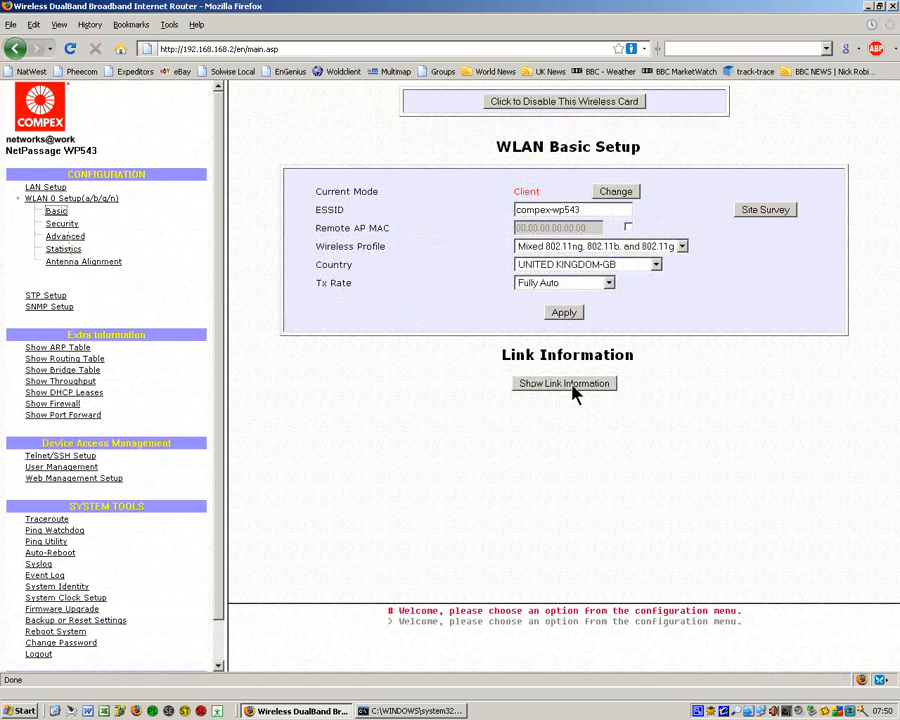
left_click(564, 383)
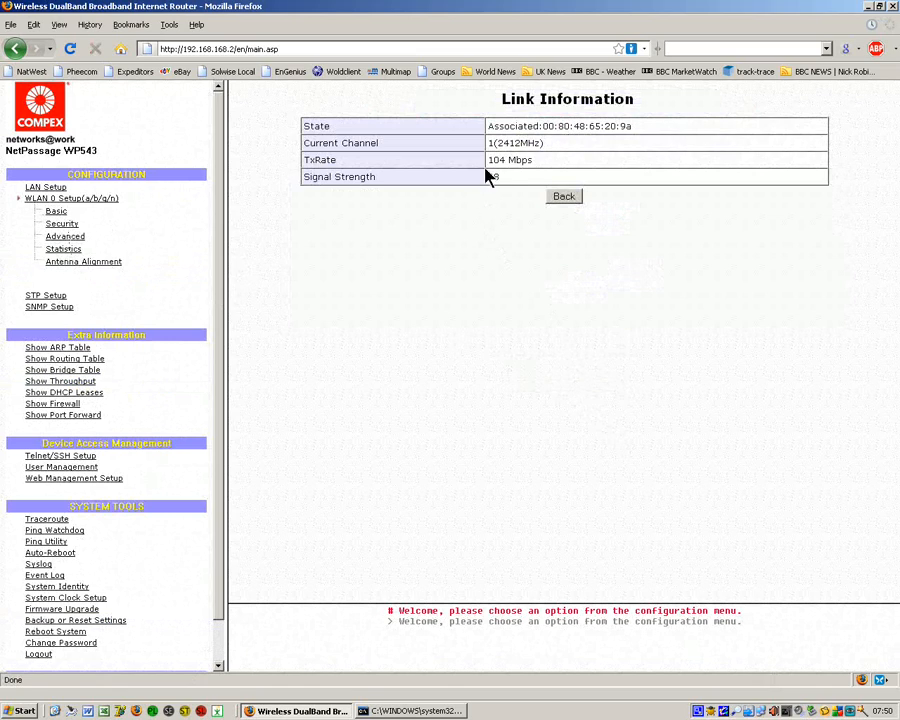